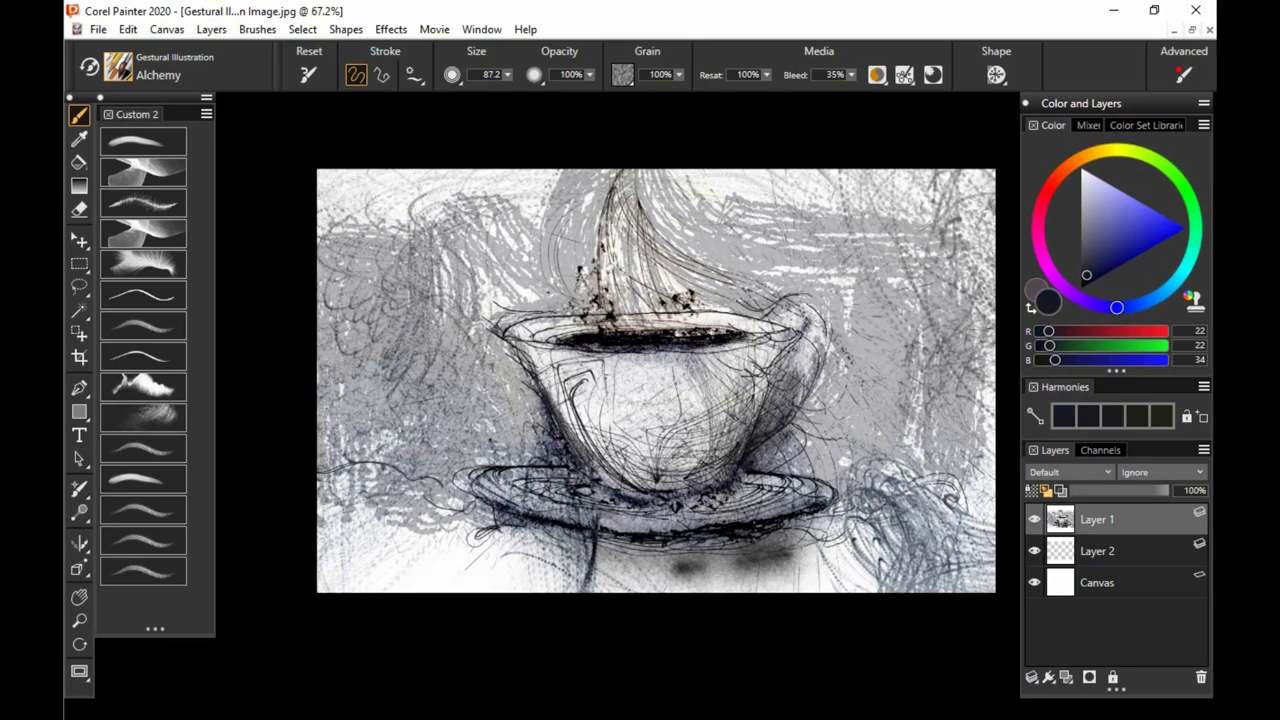
mouse_move(138, 618)
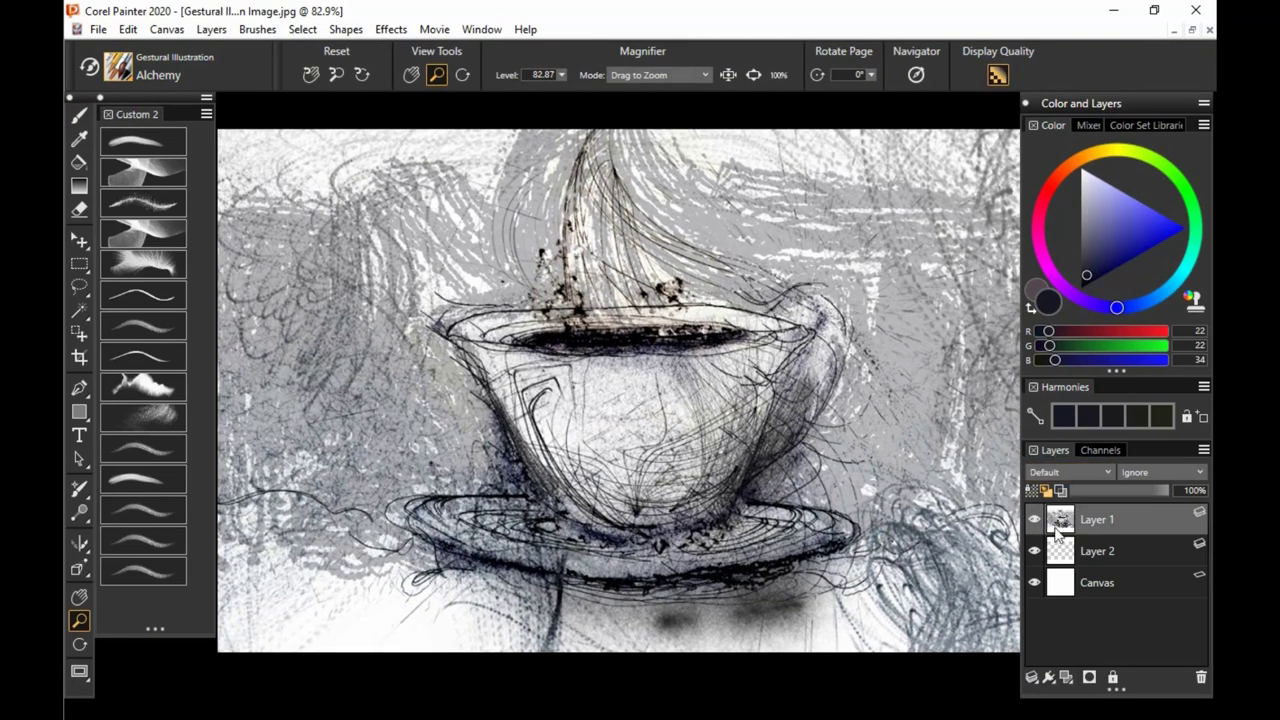
Hide Layer 1 so only the blank white canvas shows
left_click(1036, 520)
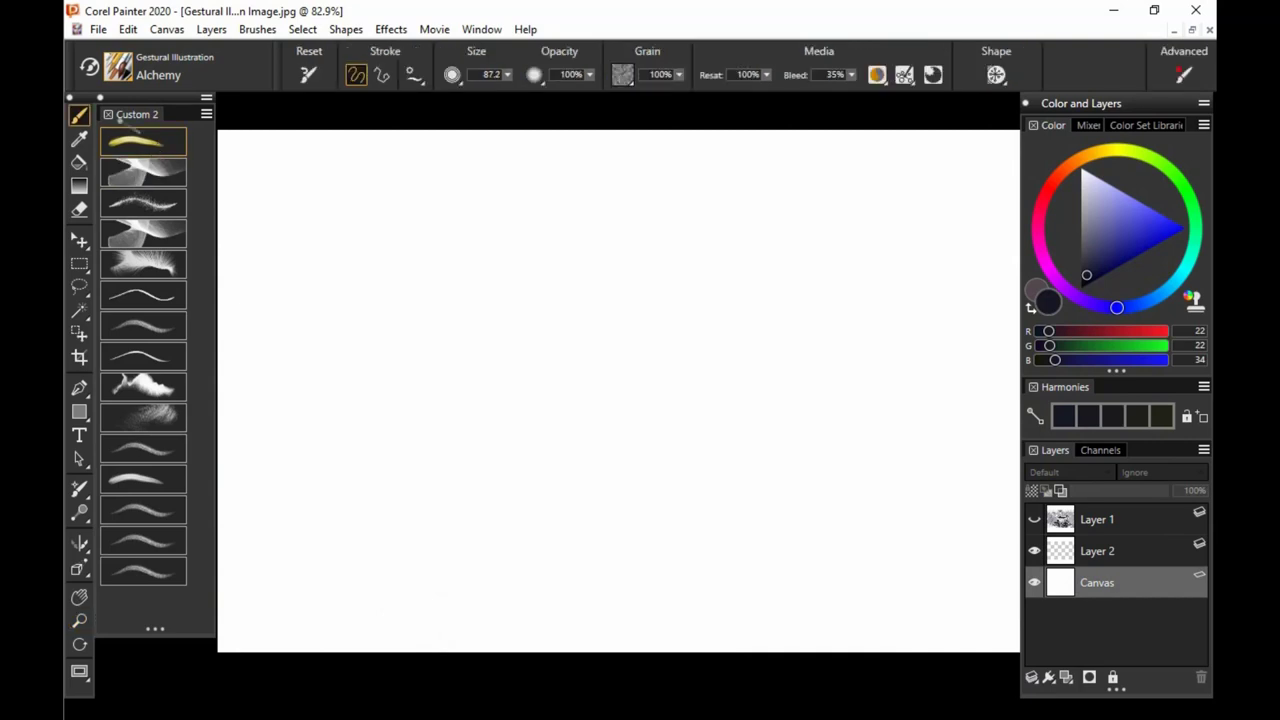
With black as the main colour, draw loose swirling Alchemy lines near the canvas centre
left_click(1044, 300)
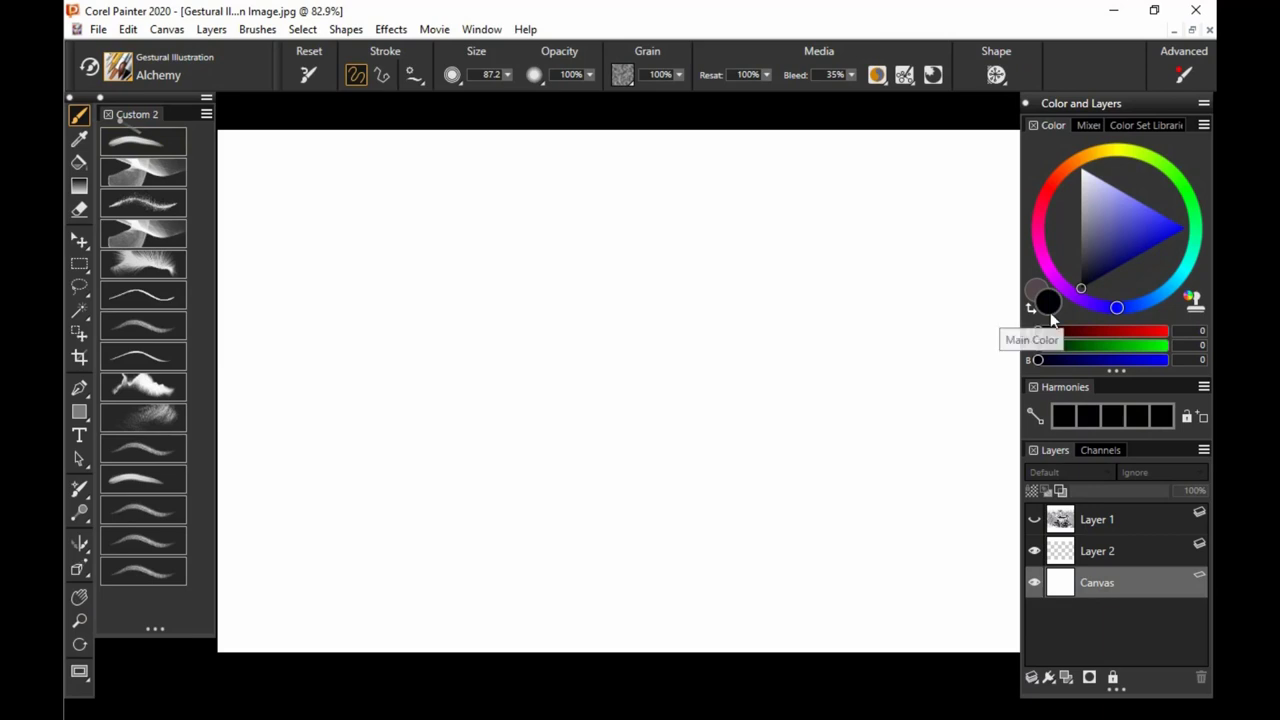
left_click_drag(324, 340, 564, 256)
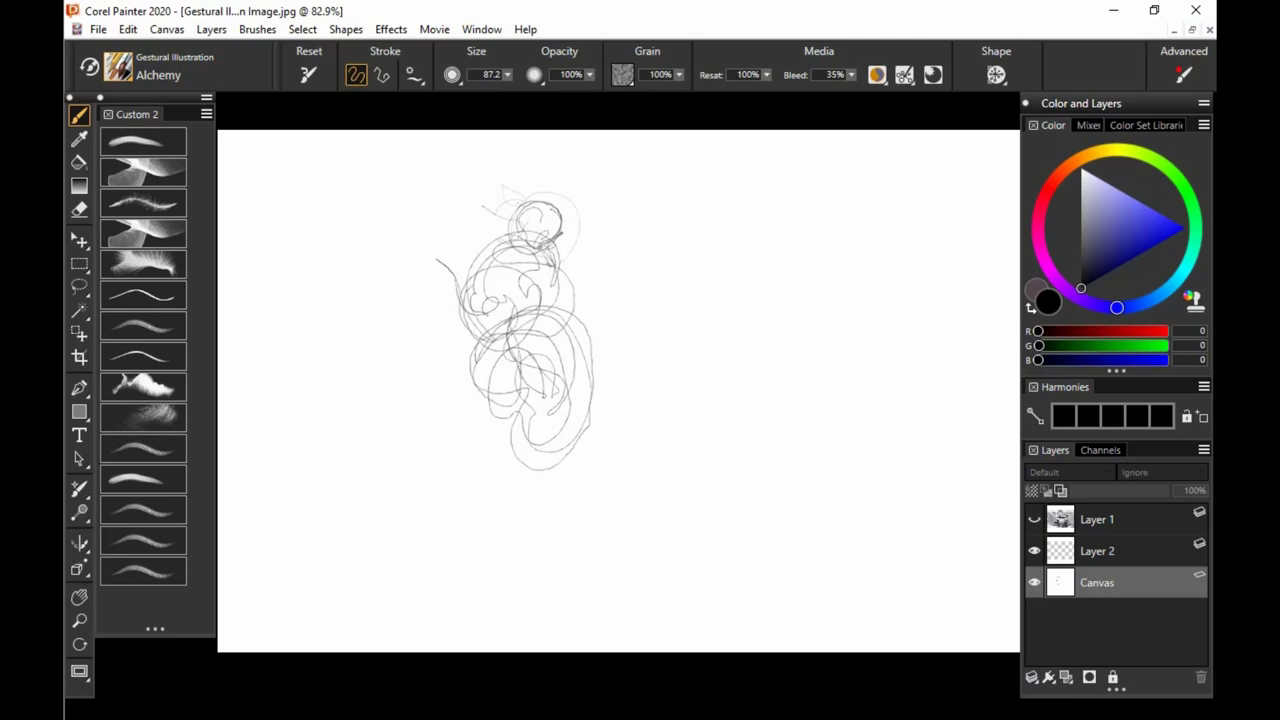
left_click_drag(570, 376, 604, 382)
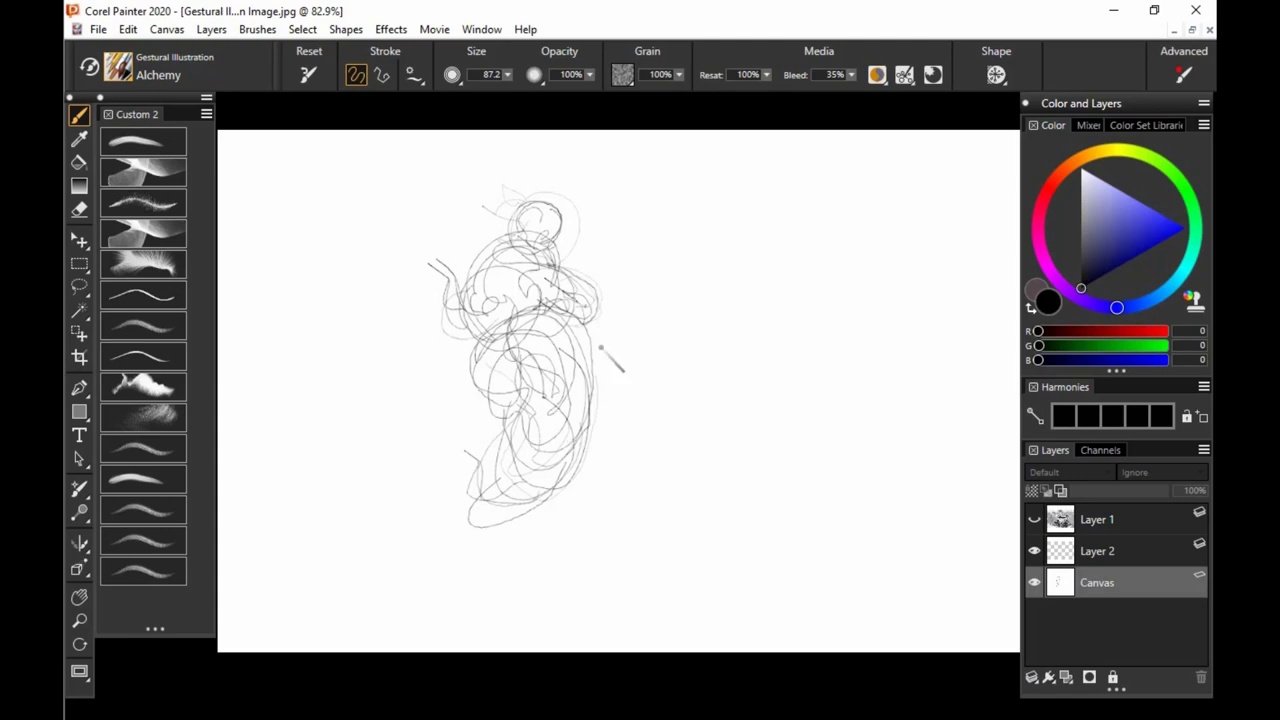
Switch to the Blend brush, soften the swirls' right side and smear a broad grey curve to the right
left_click(142, 170)
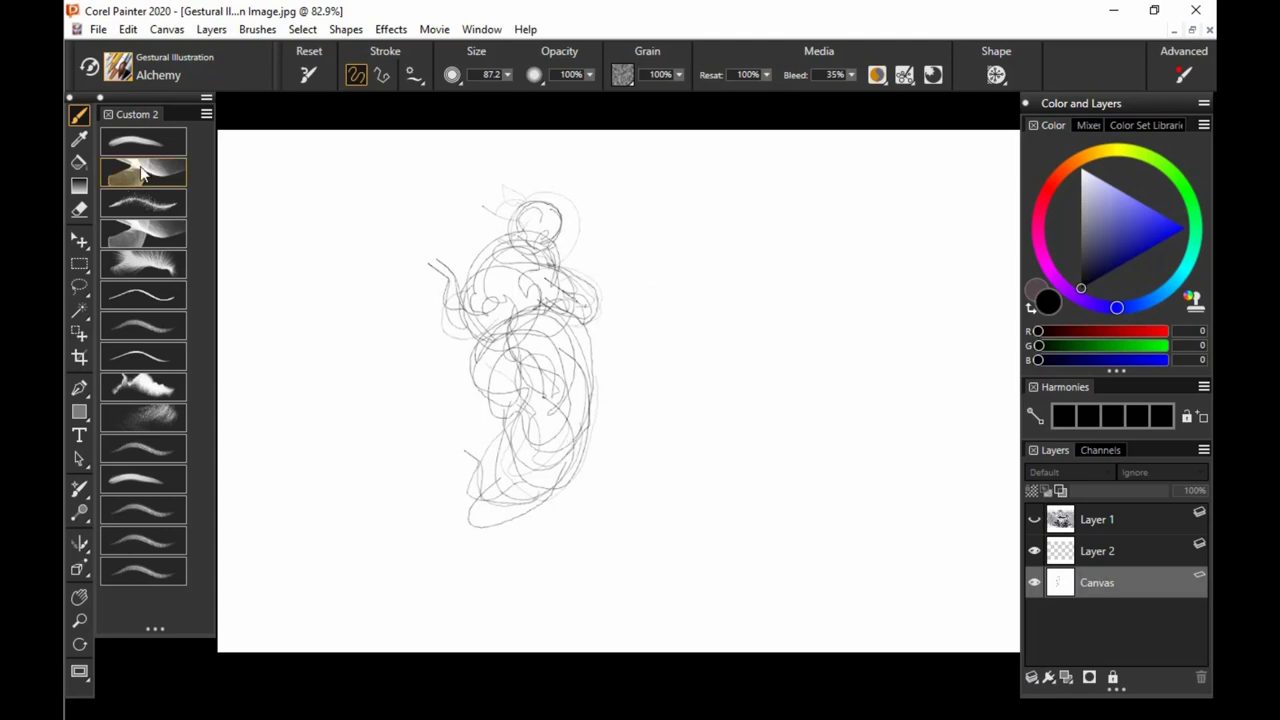
mouse_move(162, 192)
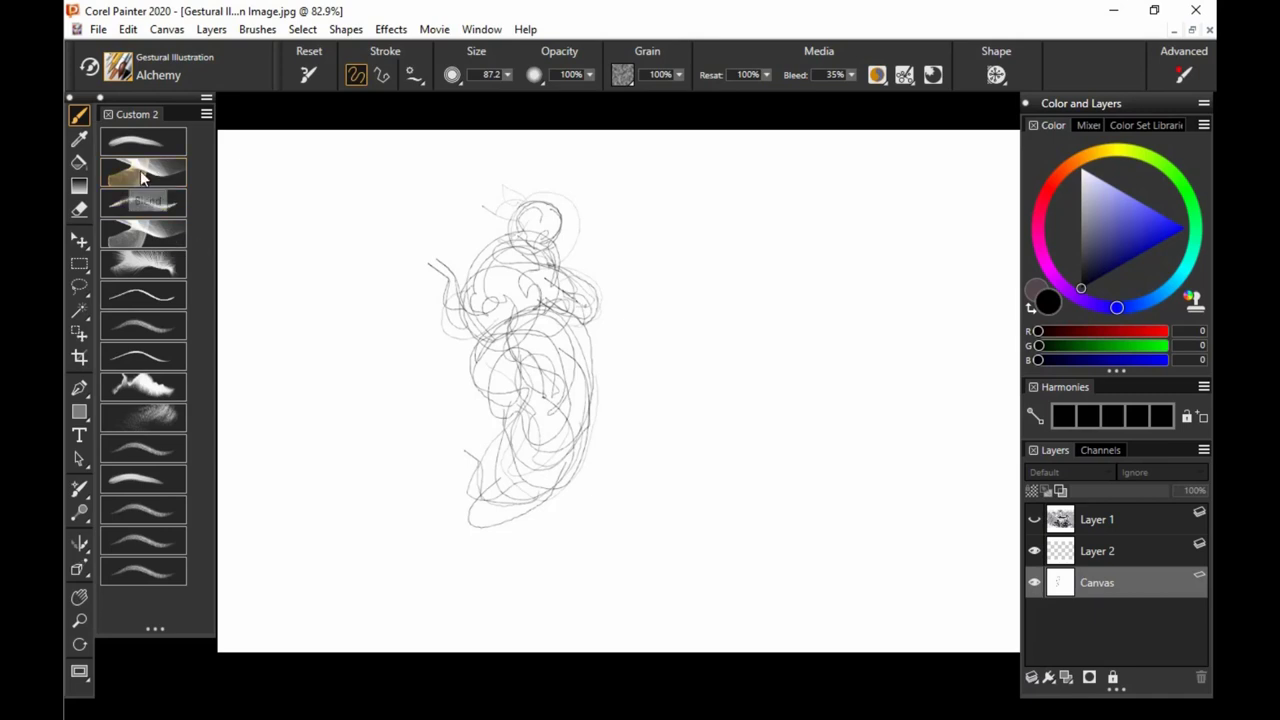
left_click(144, 172)
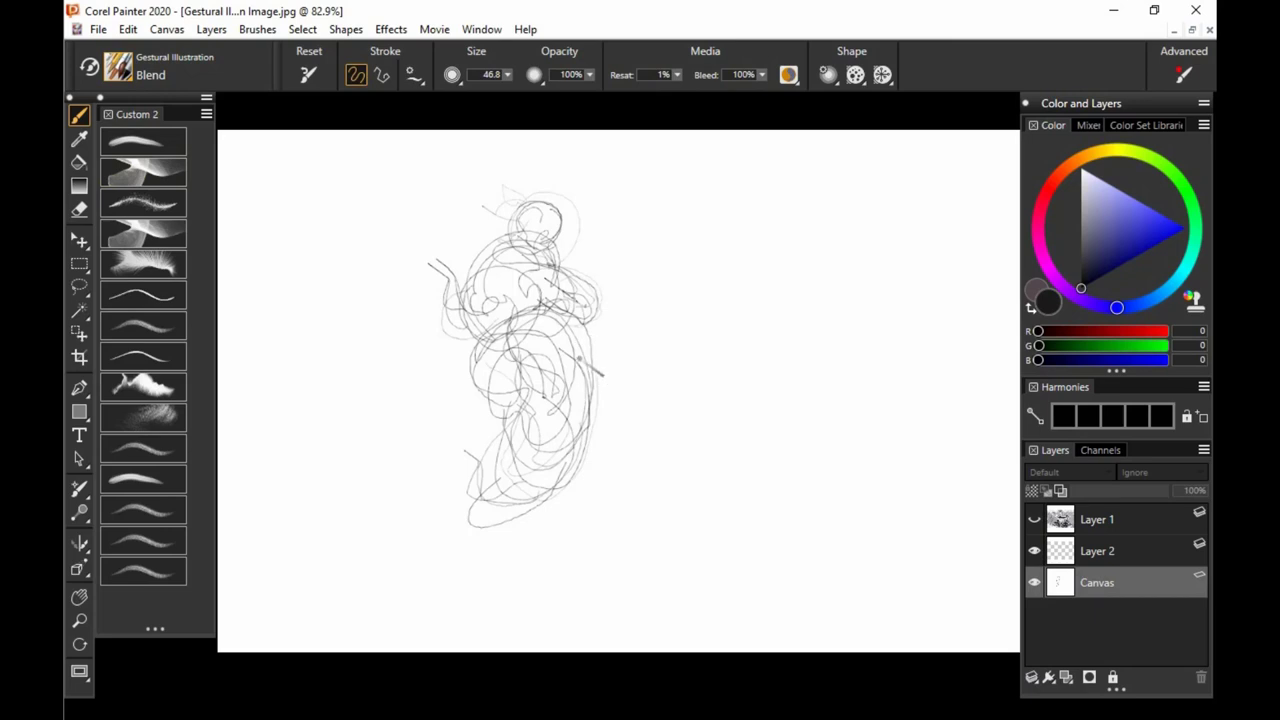
left_click_drag(580, 360, 500, 544)
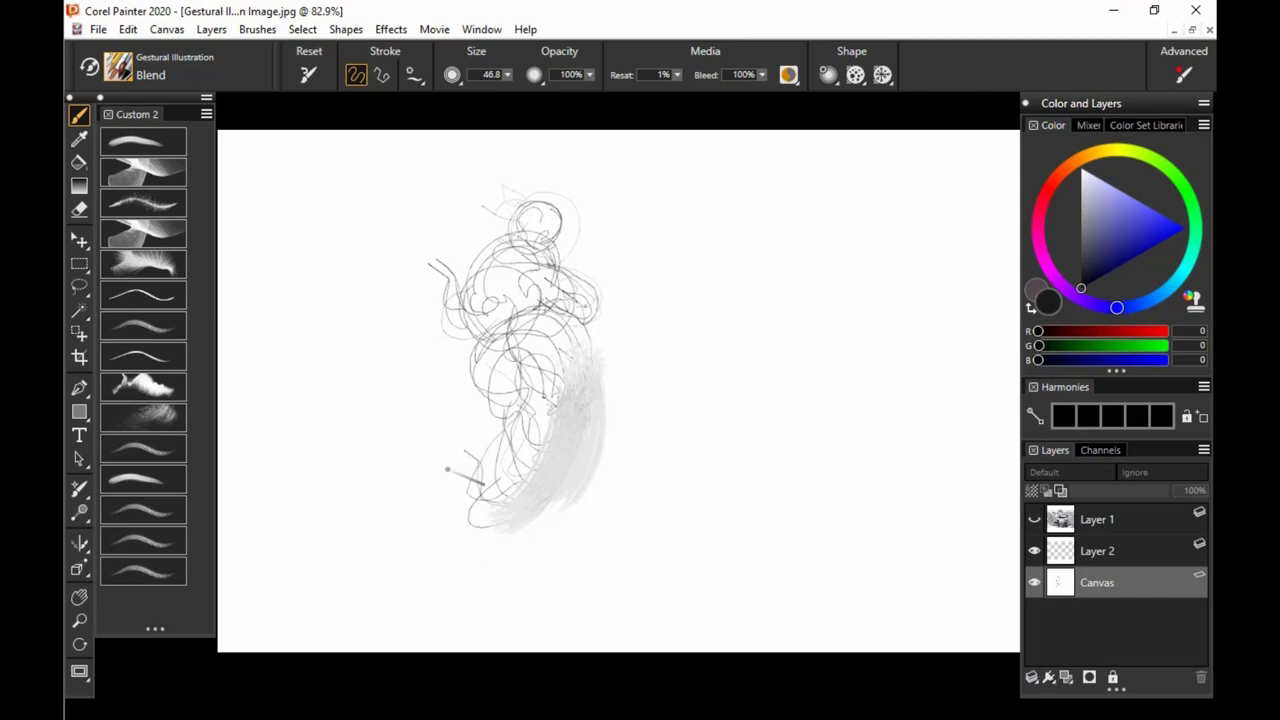
left_click_drag(444, 470, 604, 464)
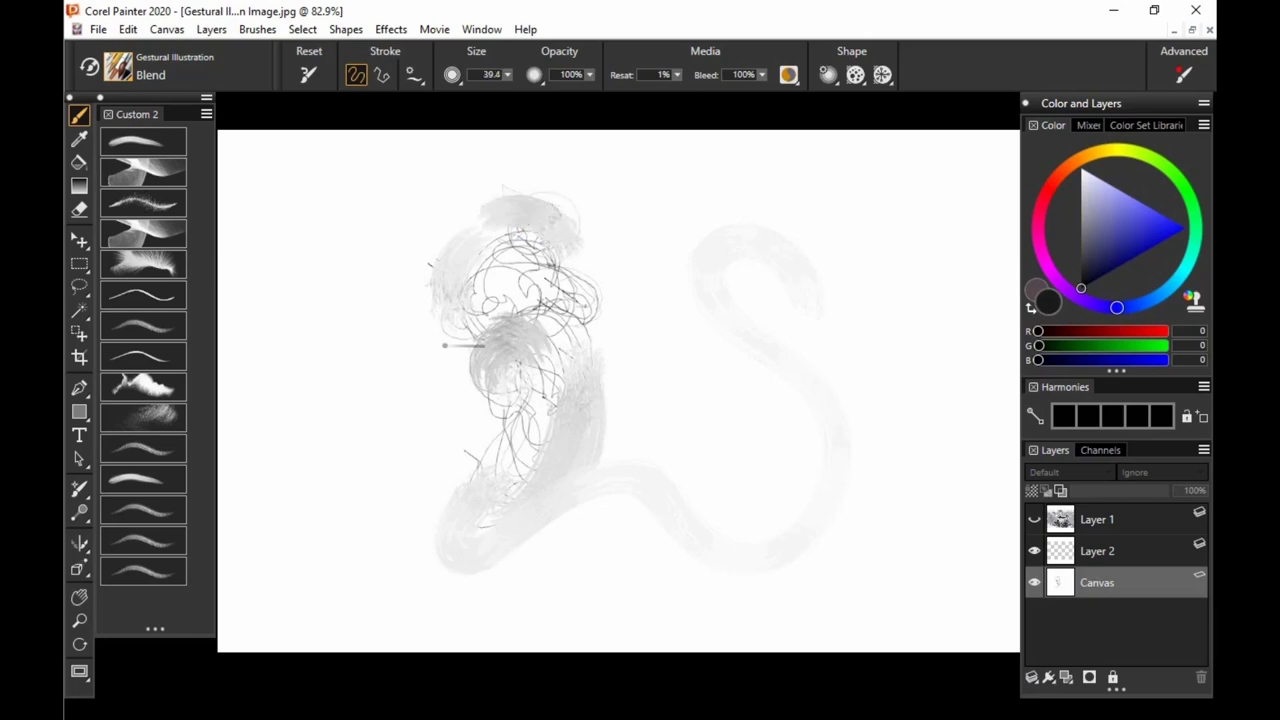
Switch to the Charcoal brush and draw one grainy black stroke near the lower left
left_click(144, 200)
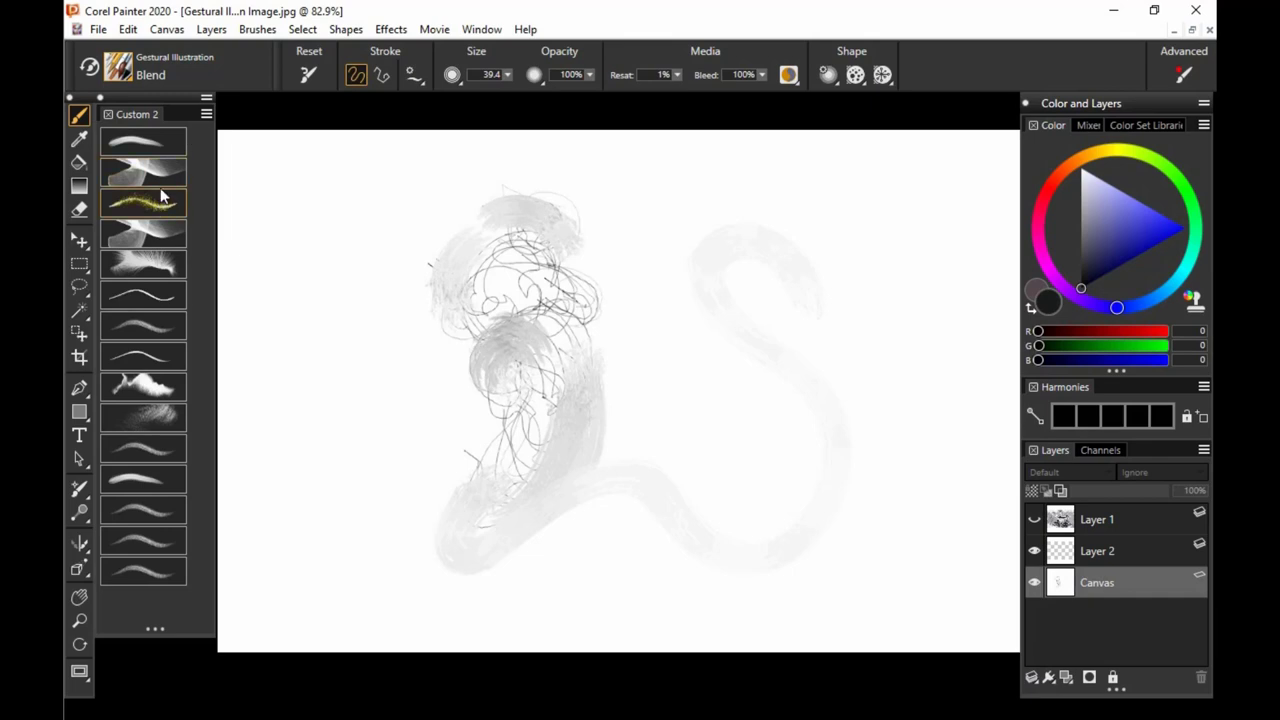
mouse_move(160, 198)
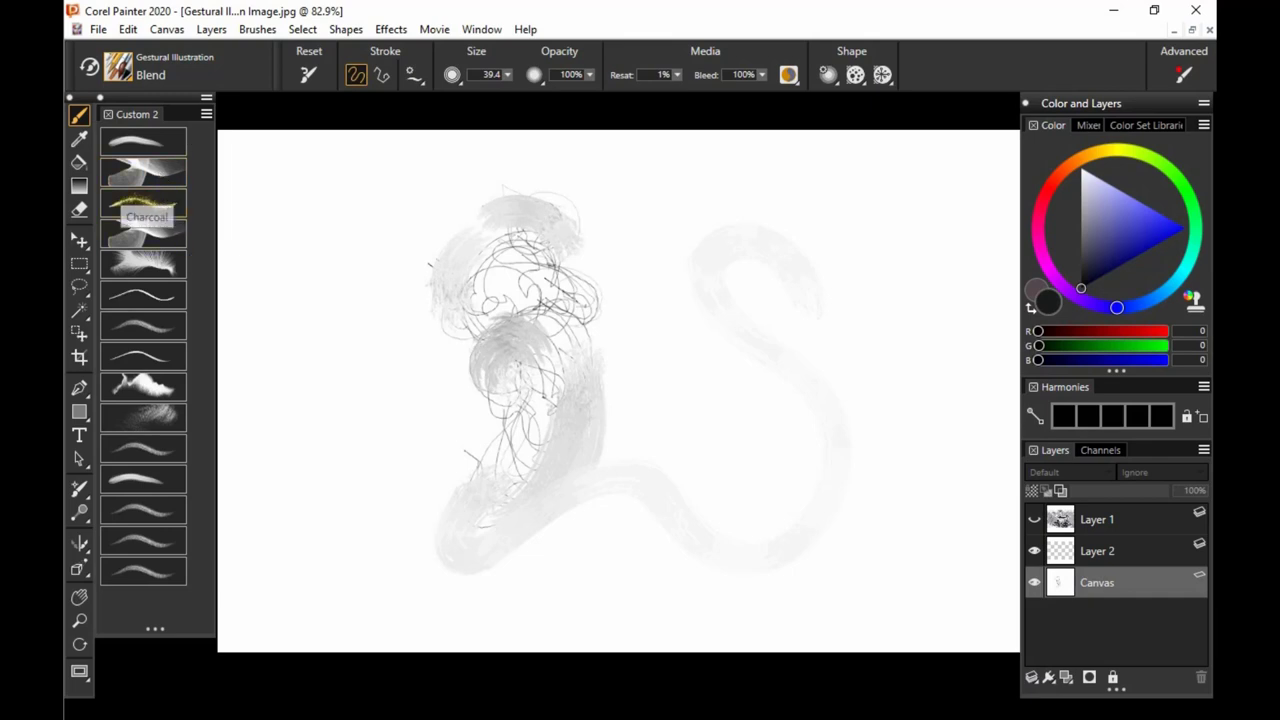
left_click(144, 204)
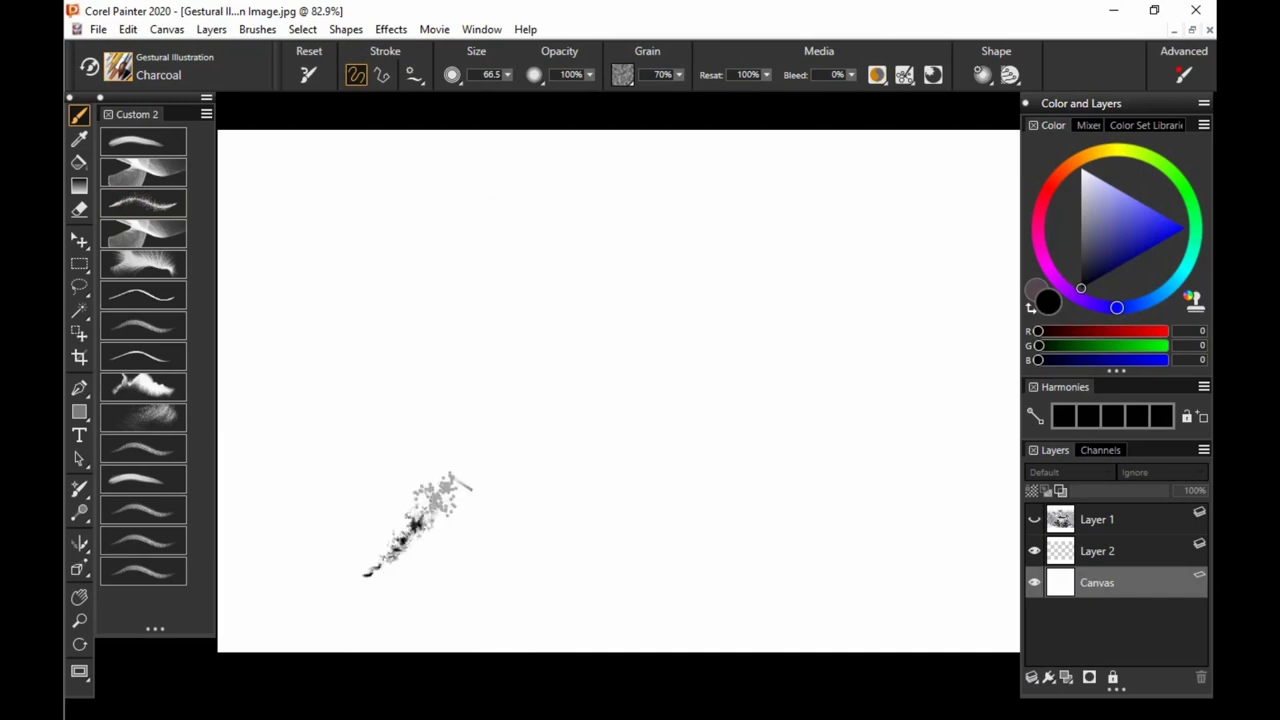
left_click_drag(616, 300, 624, 536)
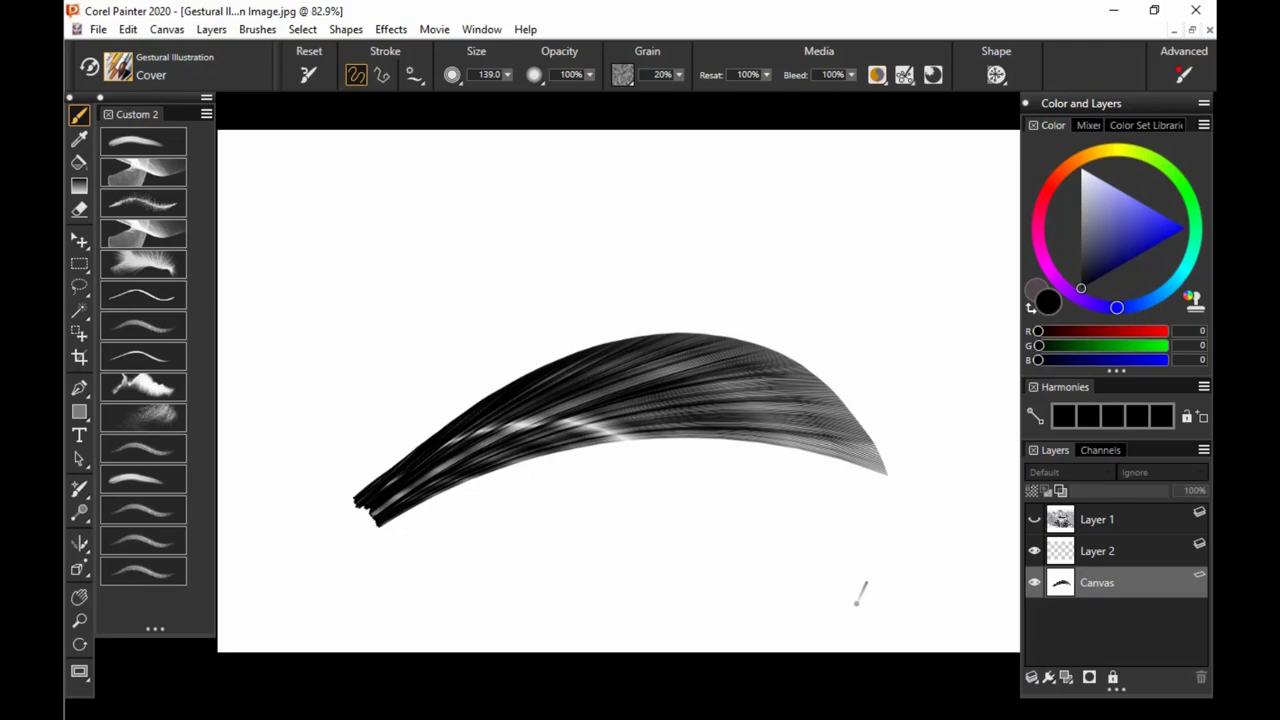
mouse_move(850, 440)
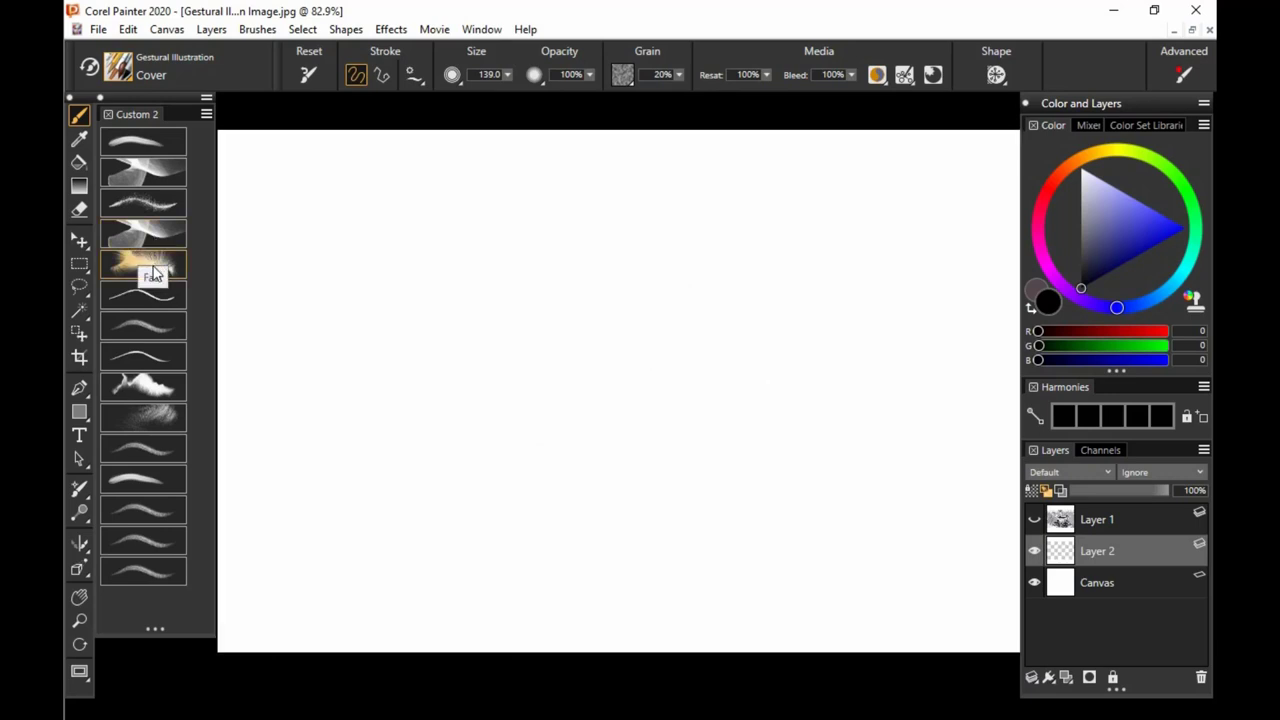
Draw a long fuzzy Fast stroke across the canvas and two looping lines over it
left_click_drag(360, 450, 880, 296)
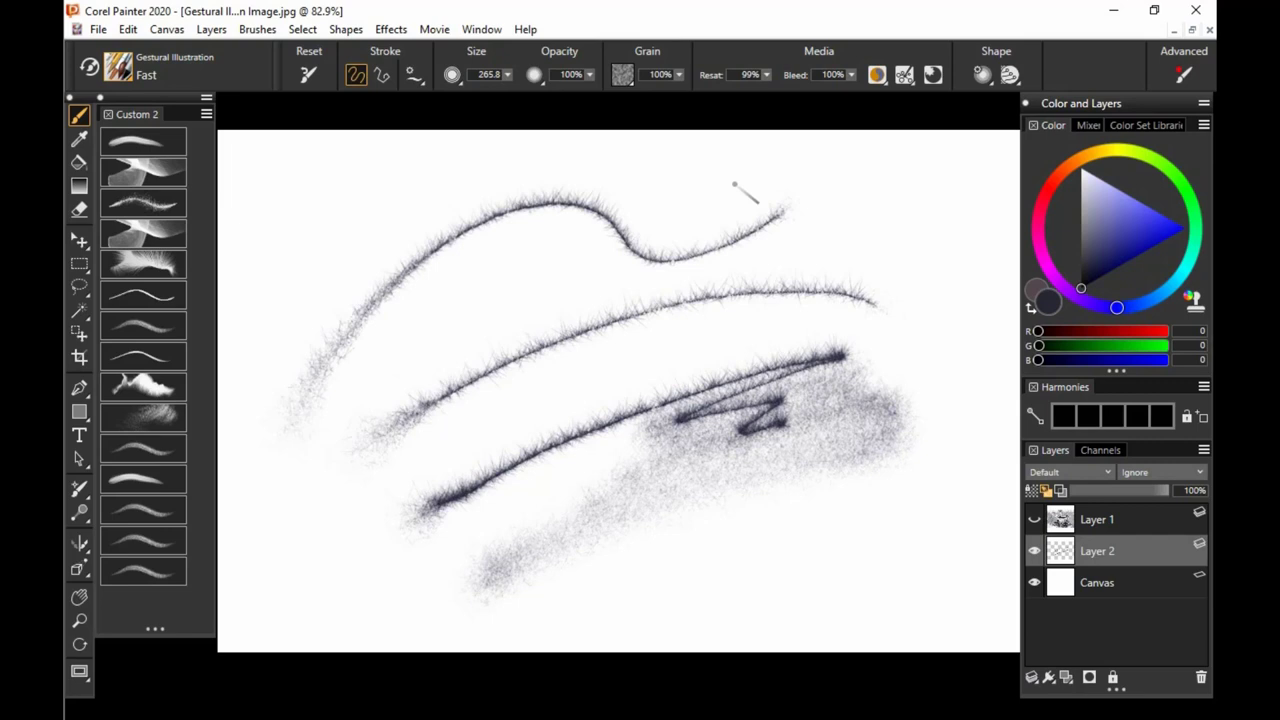
left_click_drag(750, 184, 730, 460)
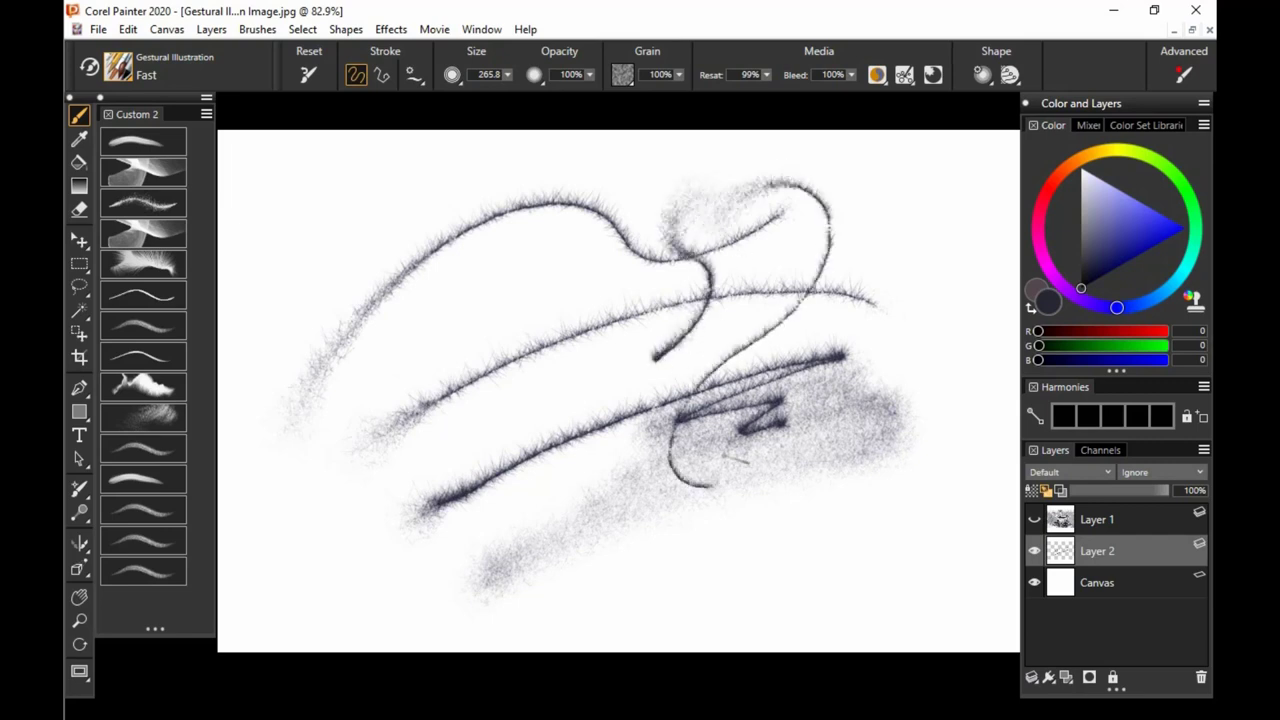
left_click_drag(870, 200, 790, 510)
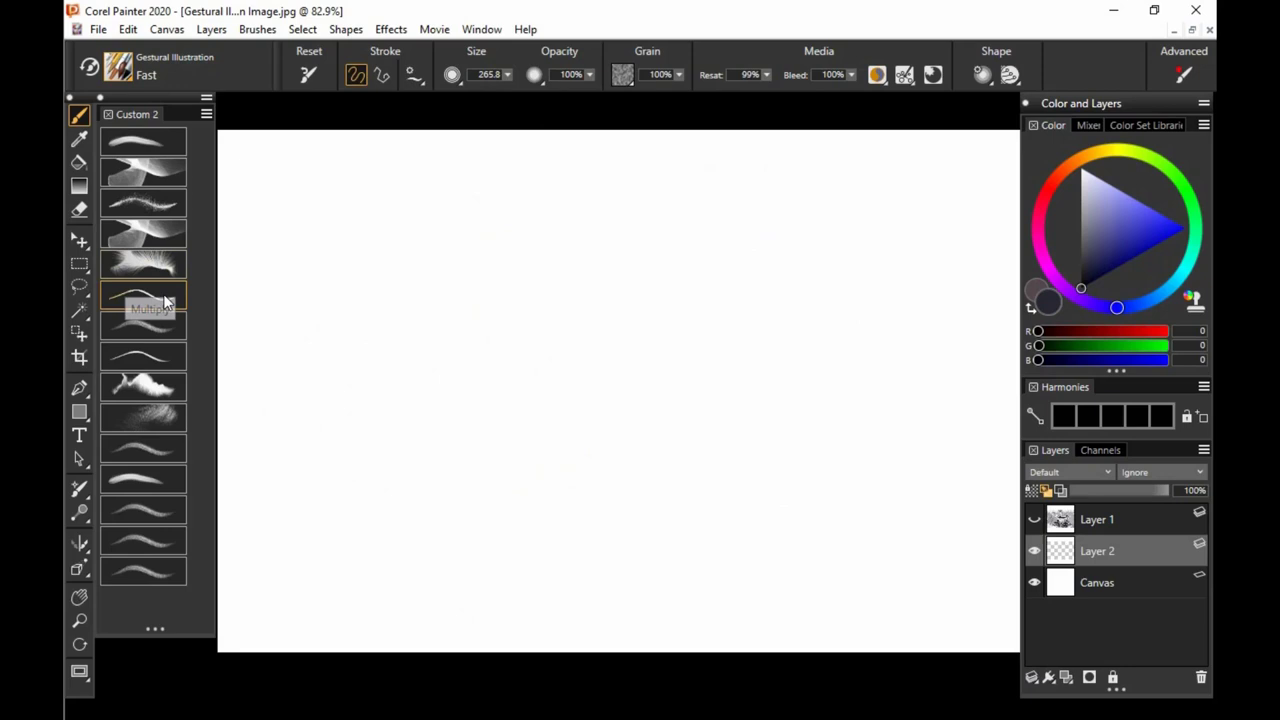
Make a trial drag on the blank canvas before choosing the Scene brush
left_click_drag(336, 418, 784, 518)
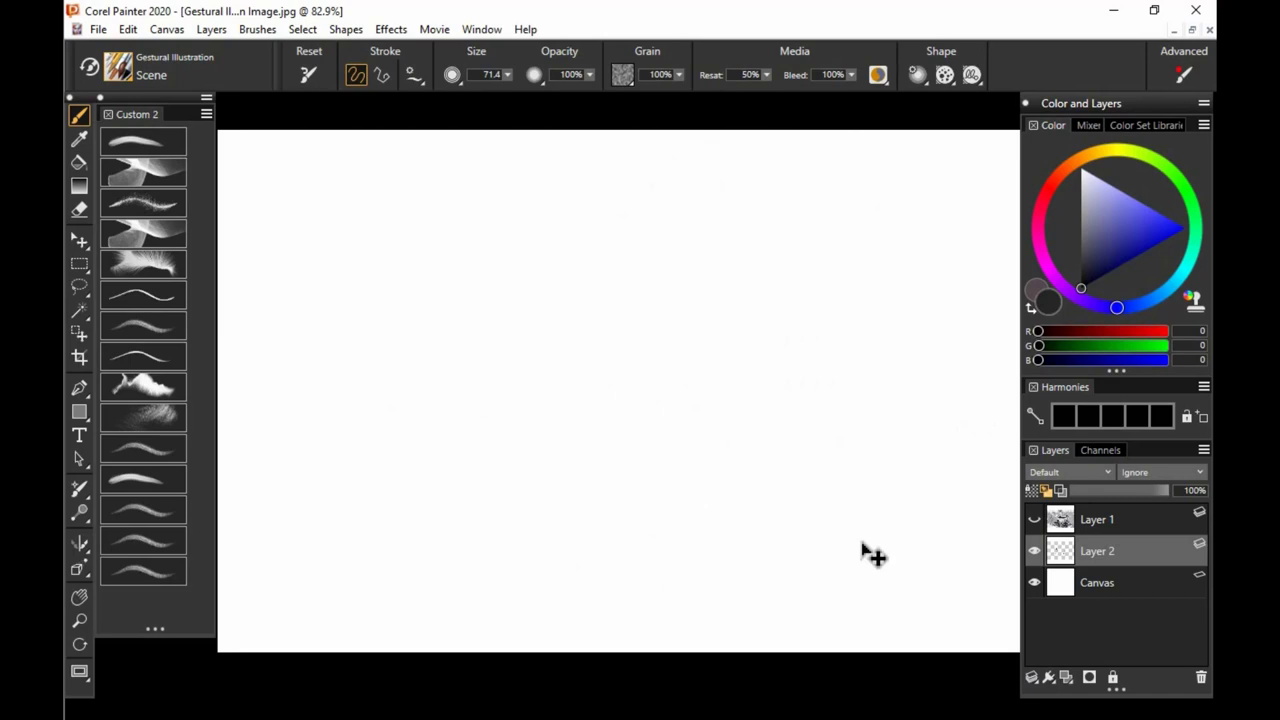
Enlarge the Scene brush radius and paint dense grey strokes across the whole canvas
left_click_drag(648, 576, 636, 600)
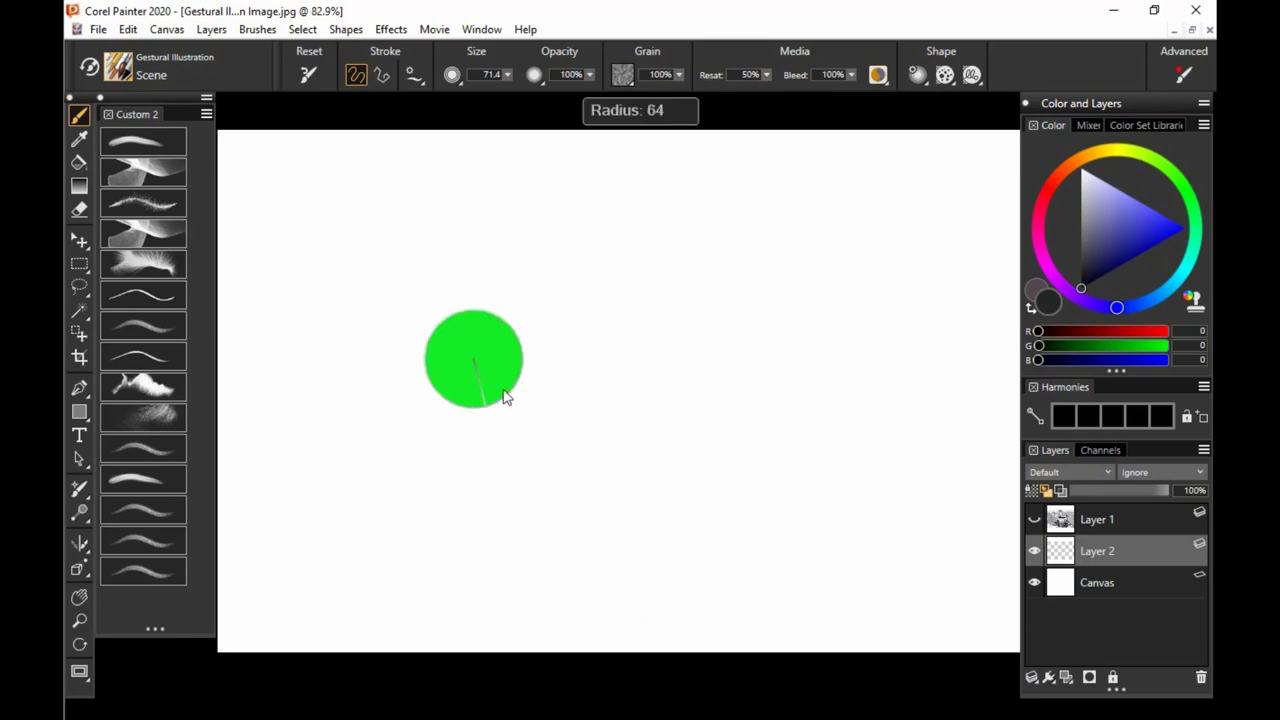
left_click_drag(480, 360, 900, 500)
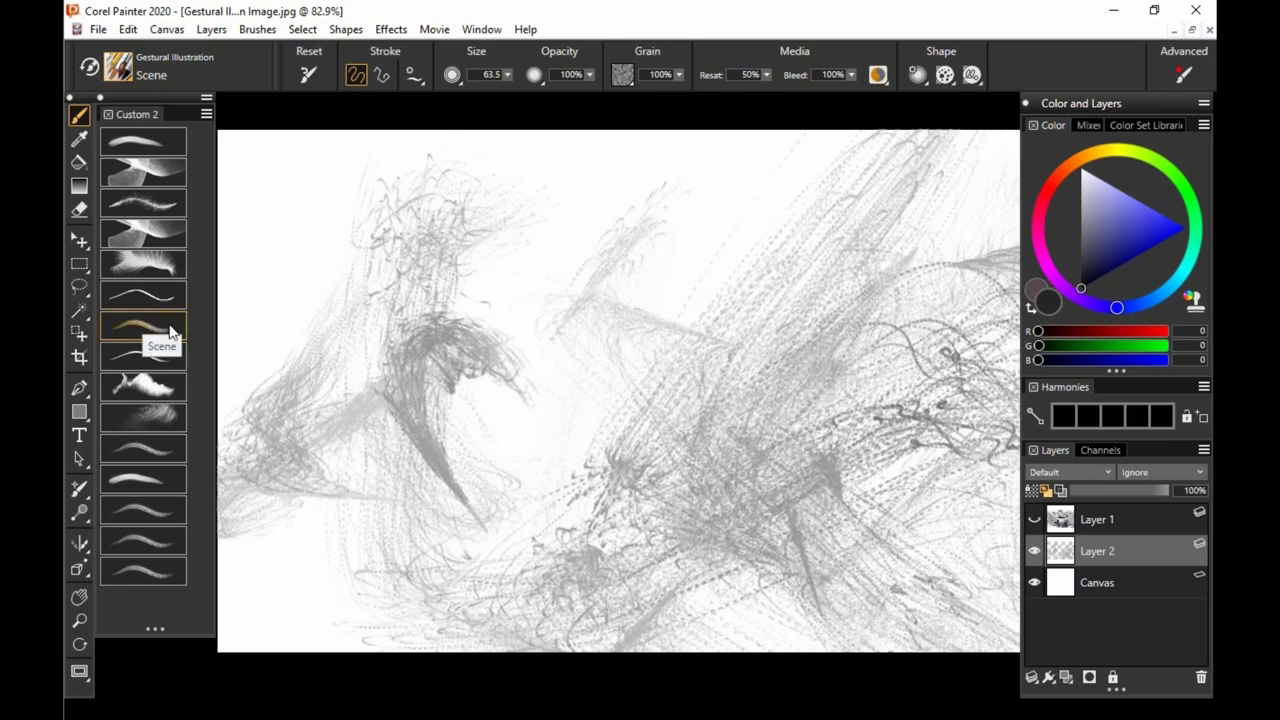
Switch to the Smear brush and smear a sweeping curve of streaked grey lines
left_click(144, 330)
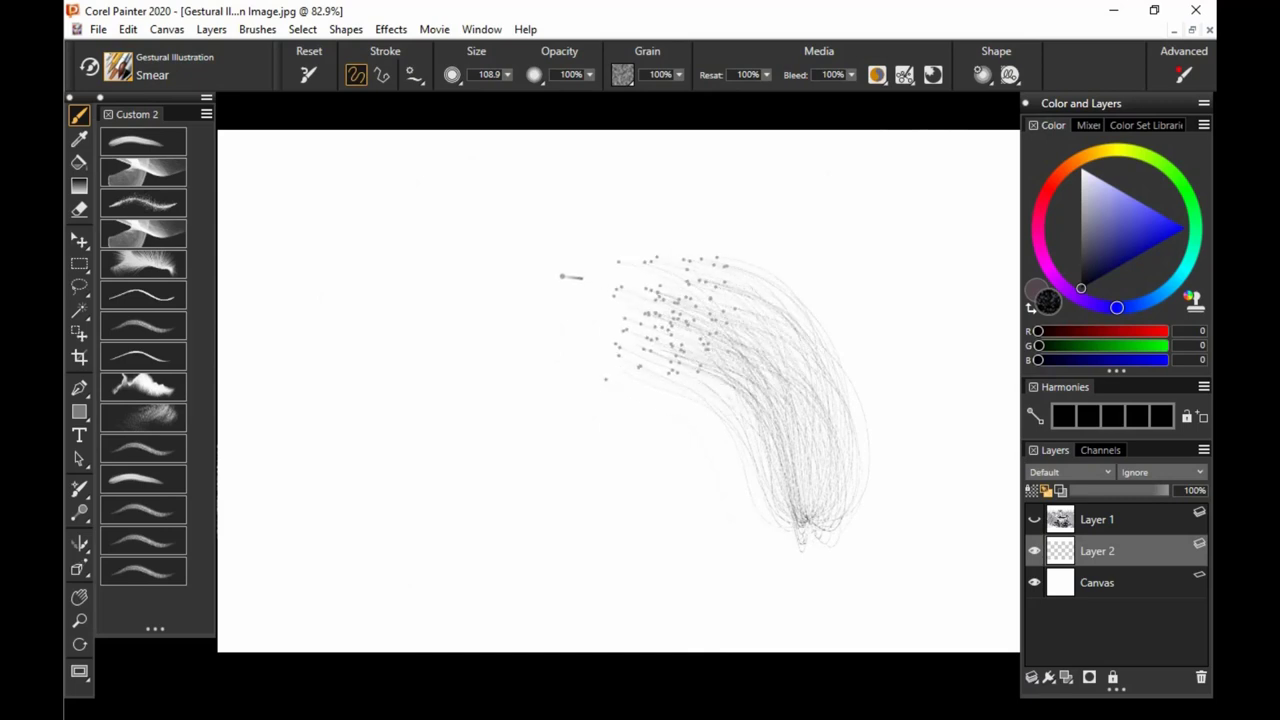
left_click_drag(570, 276, 400, 210)
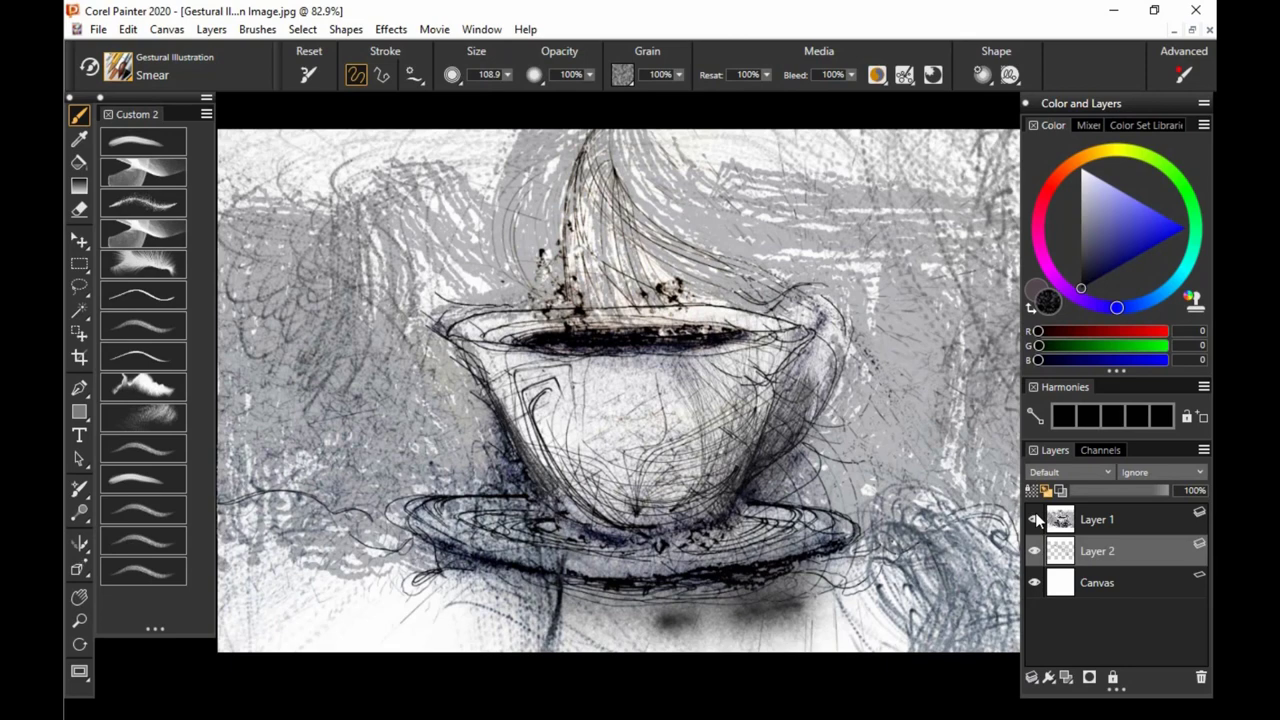
On Layer 1, smear the cup's lines and streak across the sketch's right side
left_click(1036, 520)
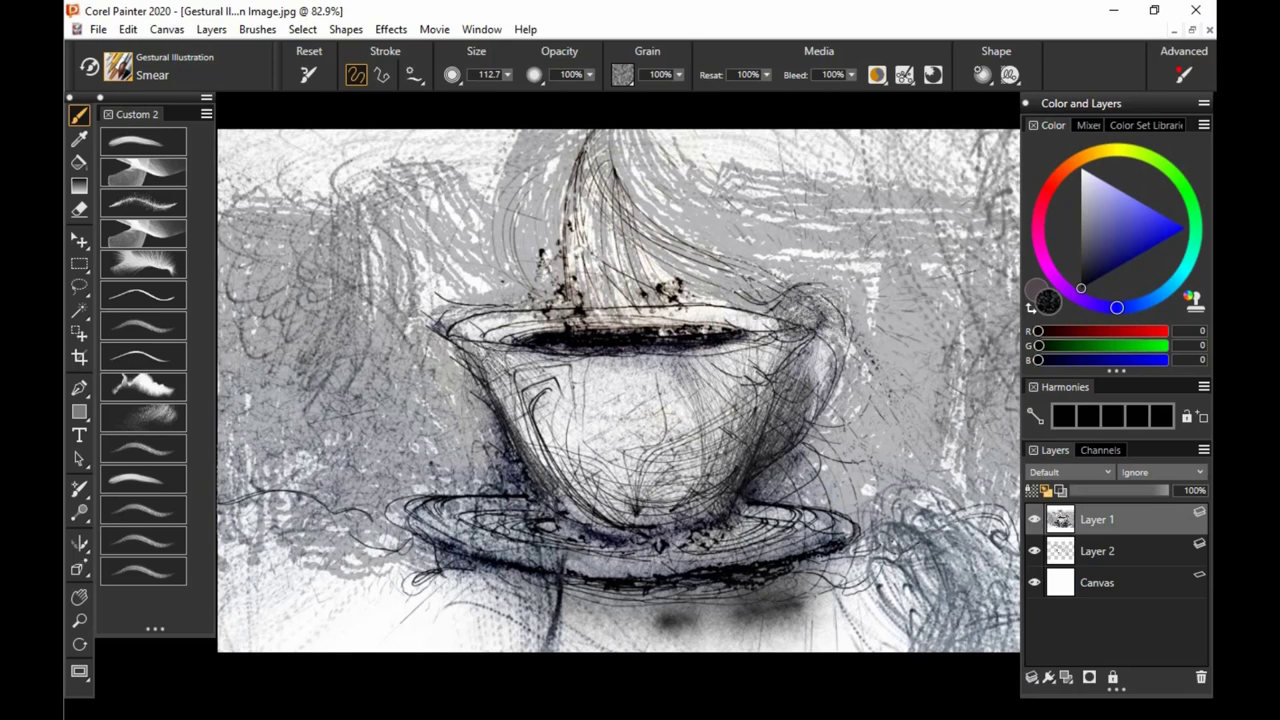
left_click_drag(700, 310, 780, 330)
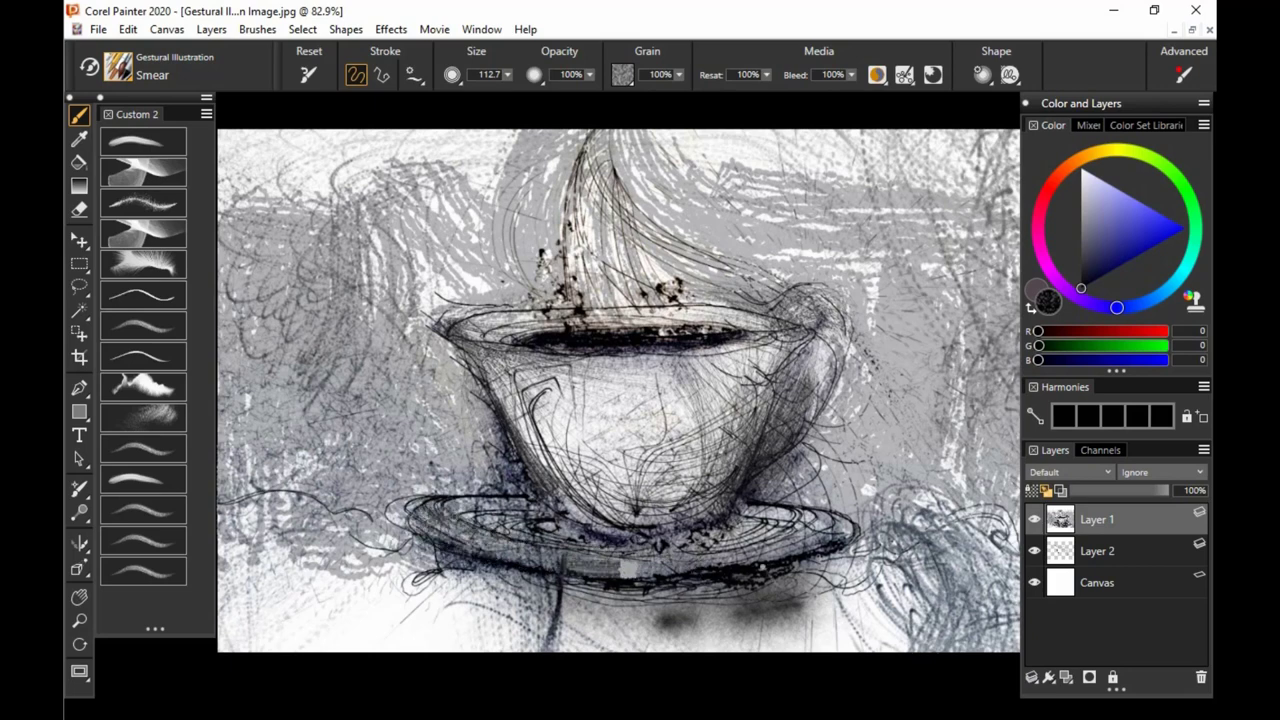
left_click_drag(600, 570, 830, 536)
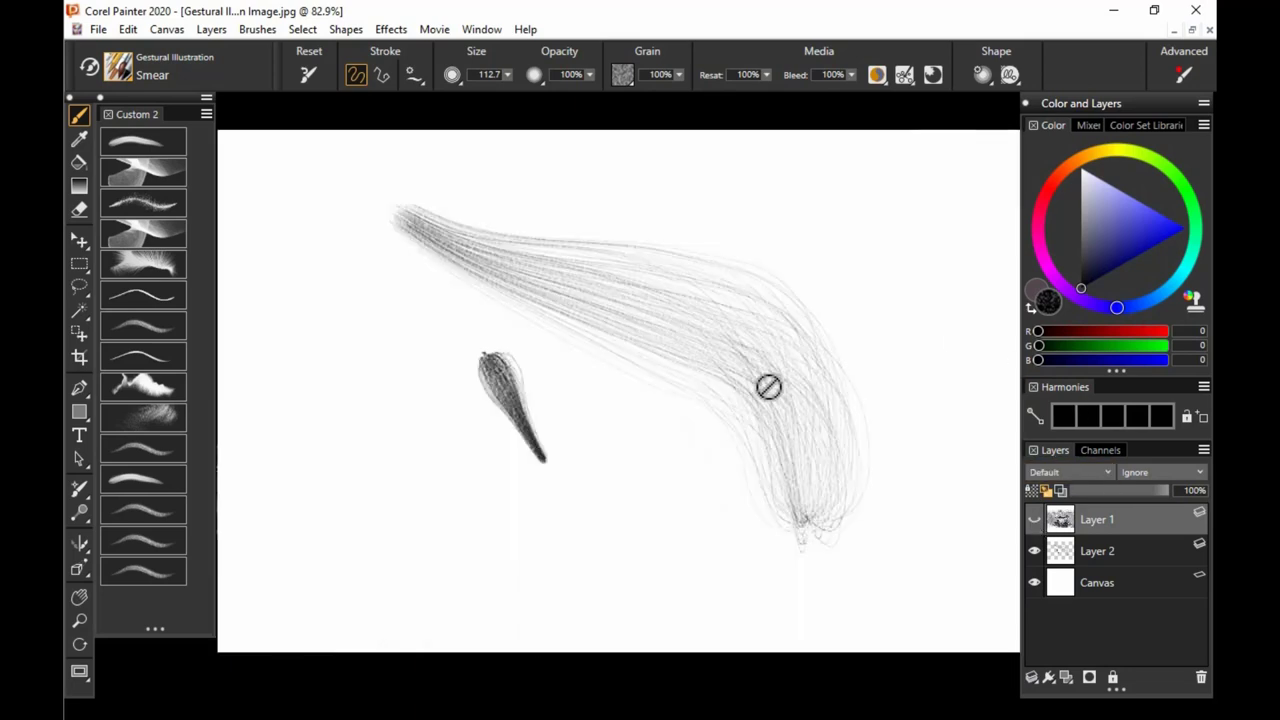
With the Soft brush on the Canvas layer, cover the canvas with faint scribbled texture
left_click(1036, 520)
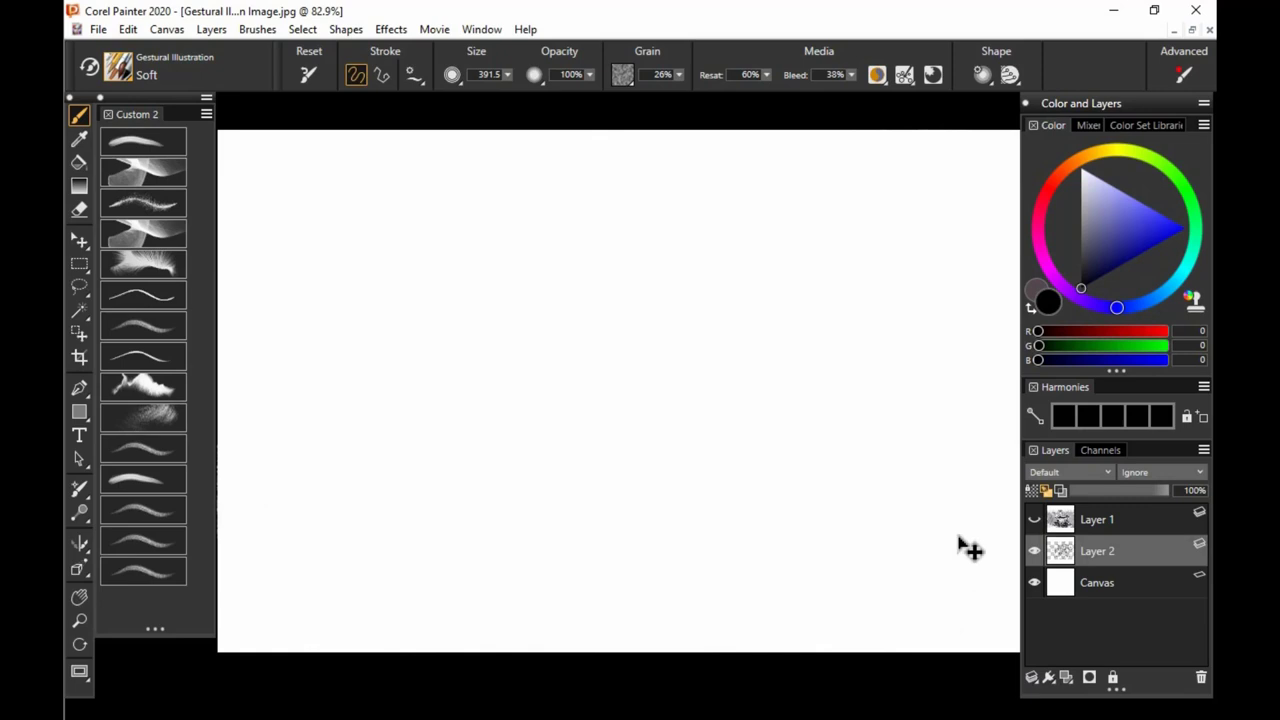
left_click(1096, 552)
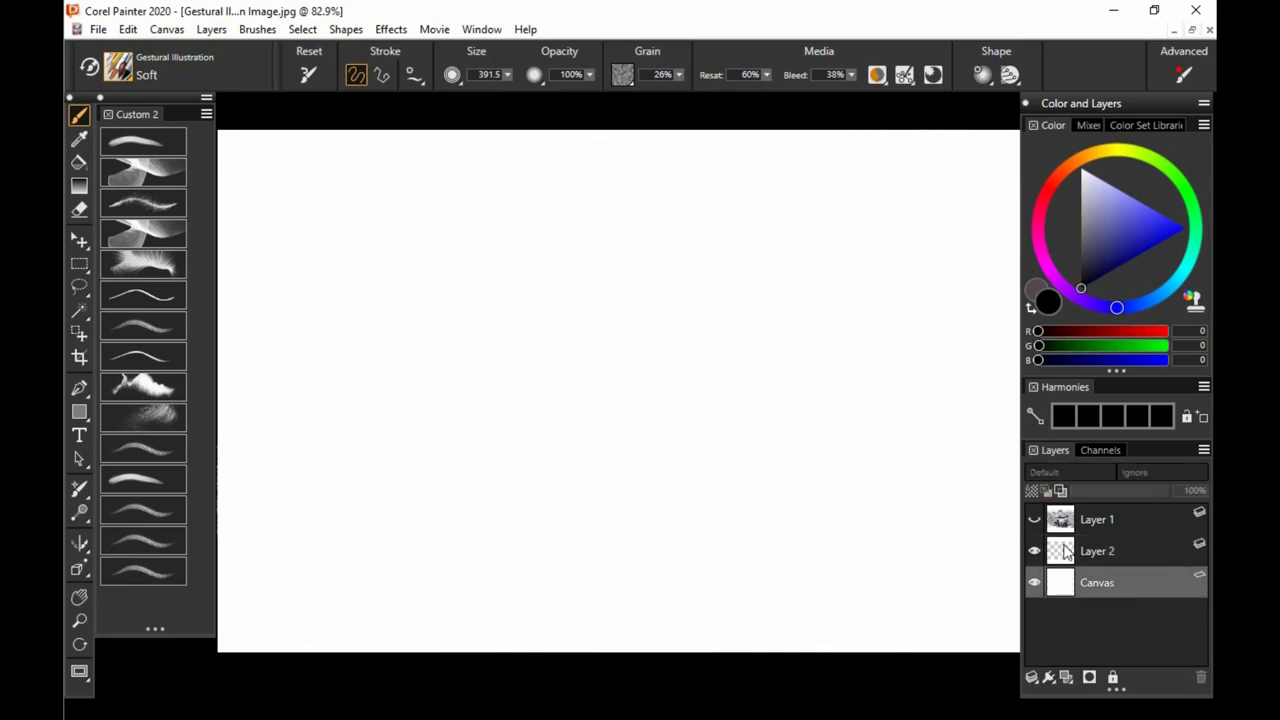
left_click_drag(290, 182, 310, 184)
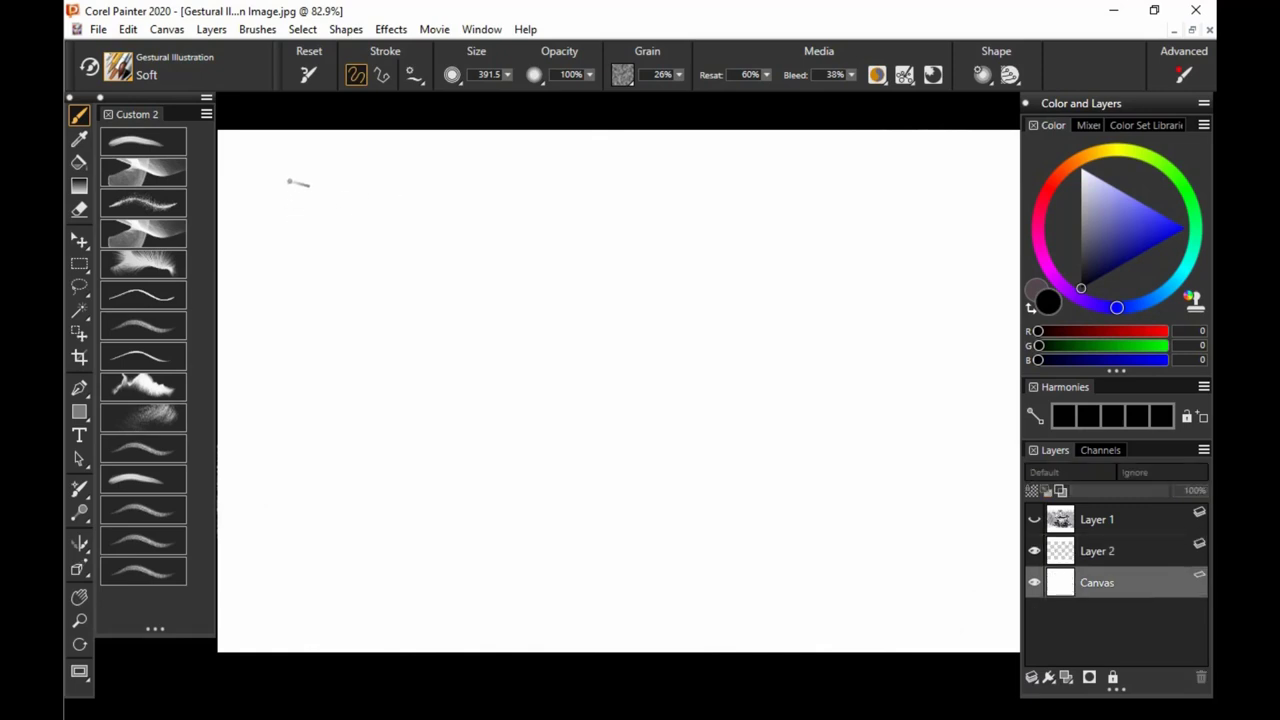
left_click_drag(300, 182, 800, 480)
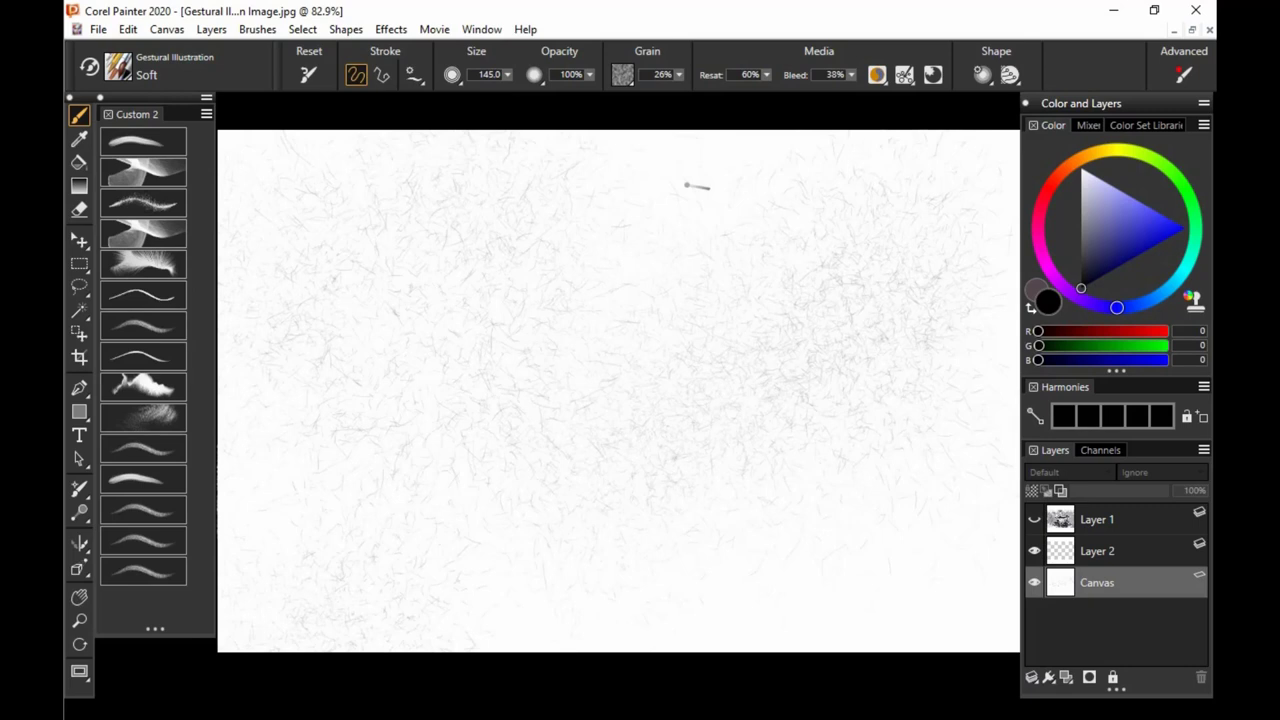
left_click_drag(690, 184, 790, 564)
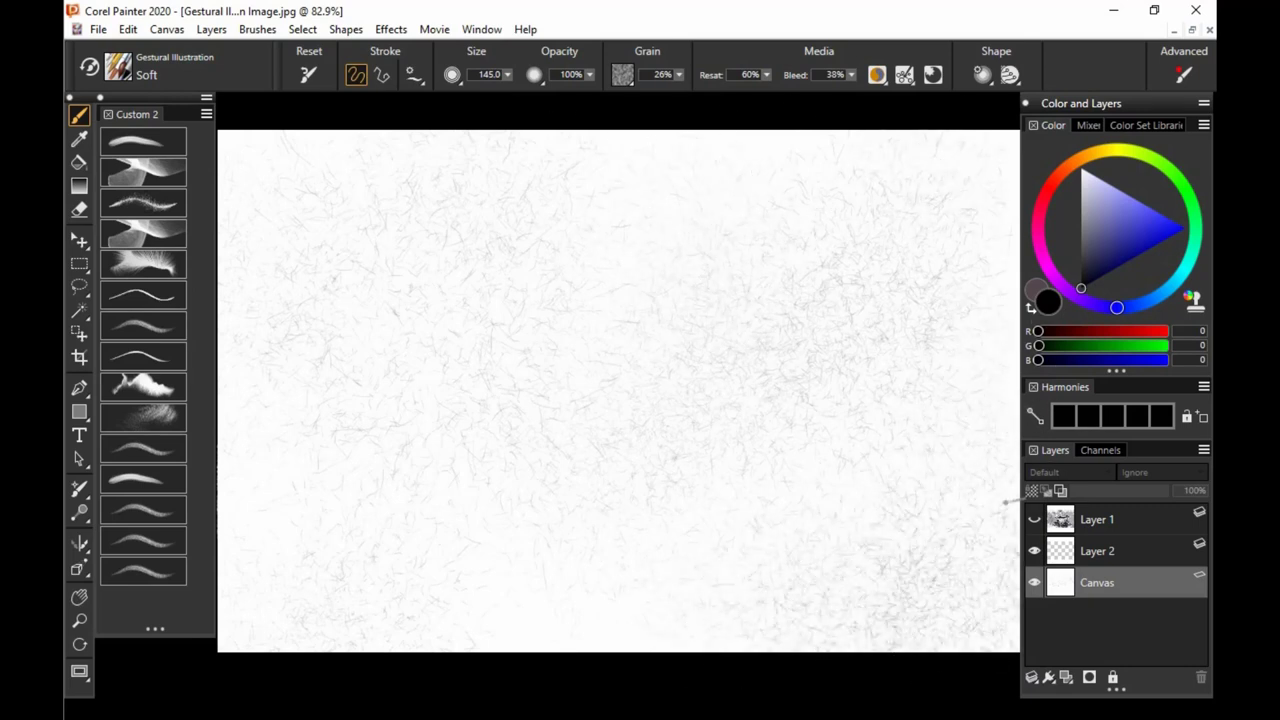
Build darker, denser shading in the lower right toward the centre, then clear the canvas
left_click(1036, 520)
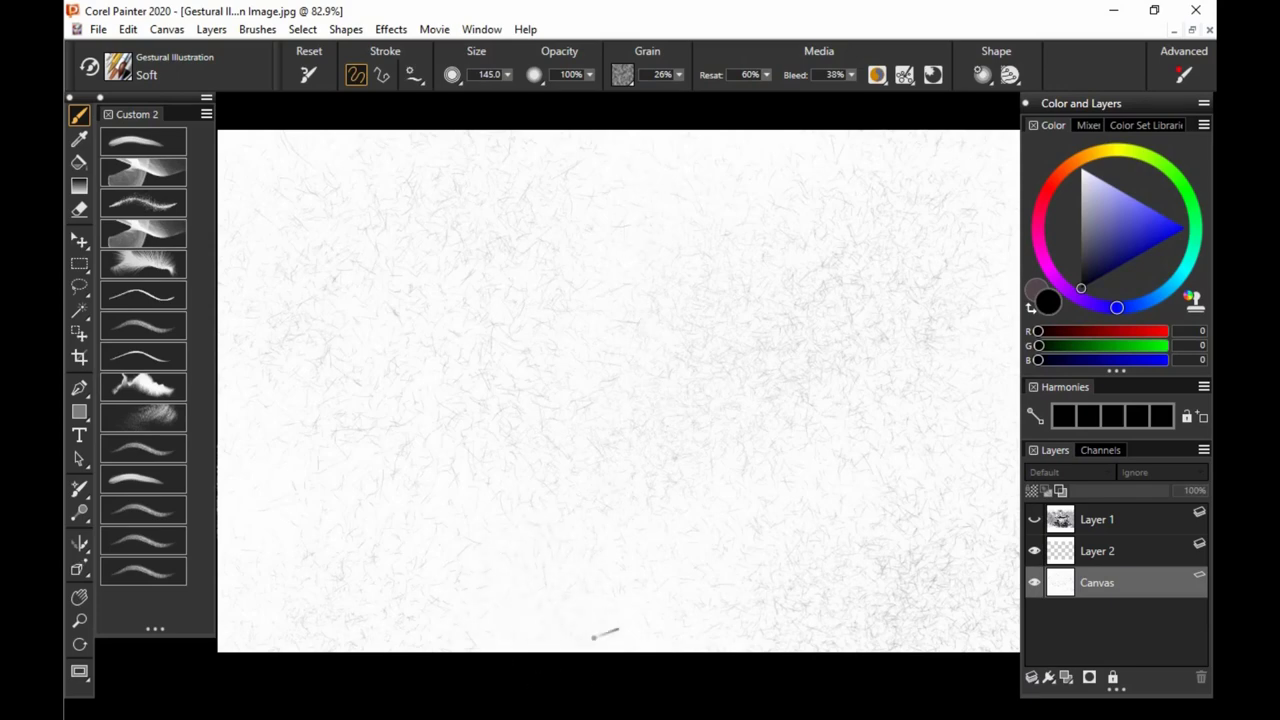
left_click(760, 450)
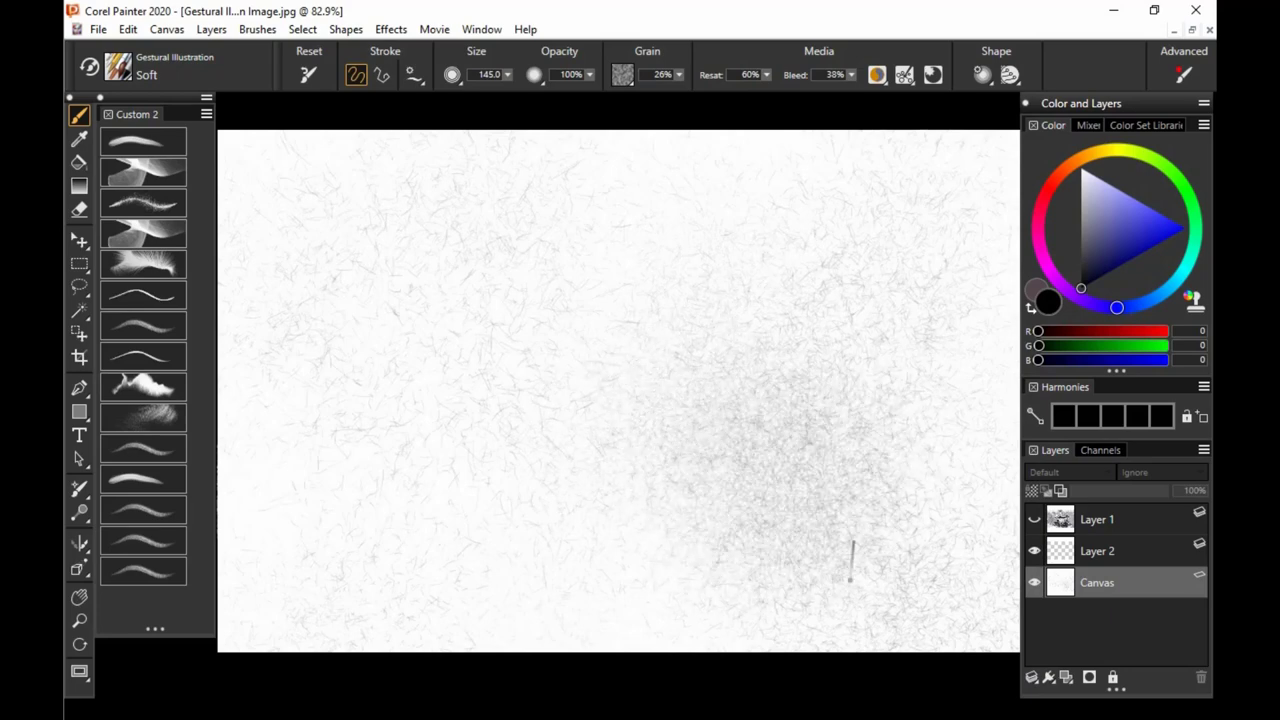
mouse_move(770, 320)
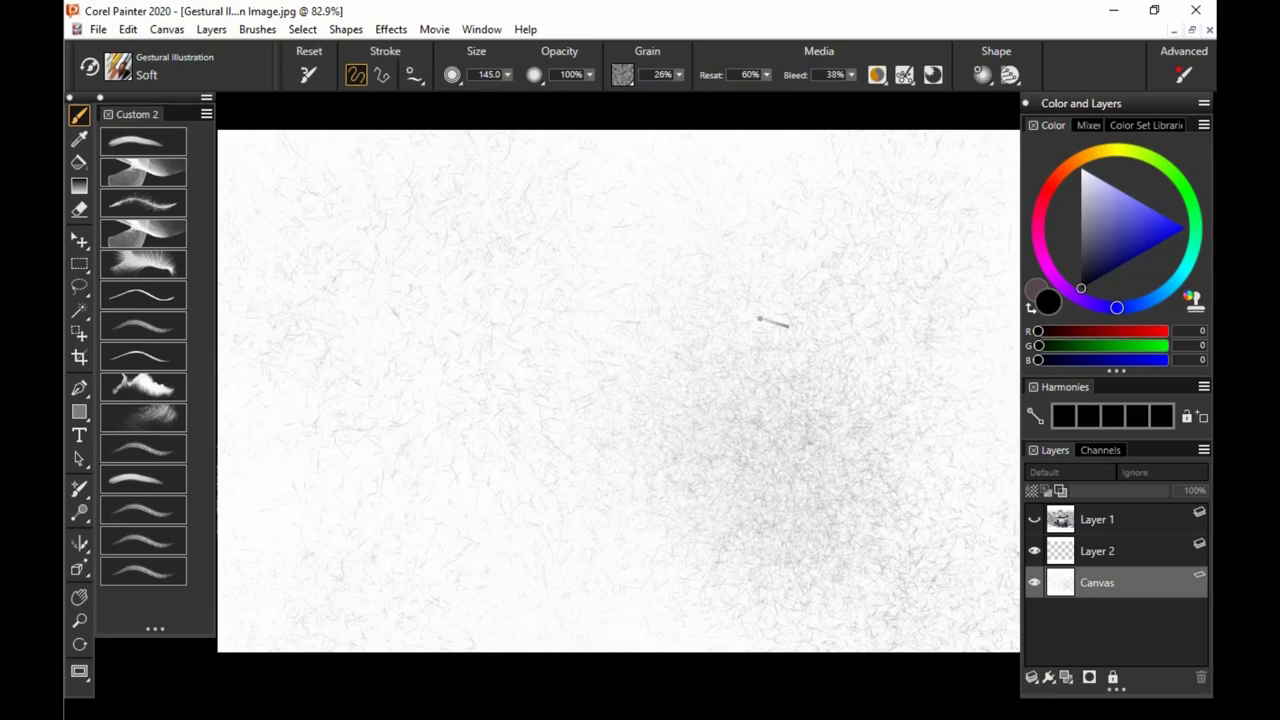
left_click_drag(760, 320, 790, 504)
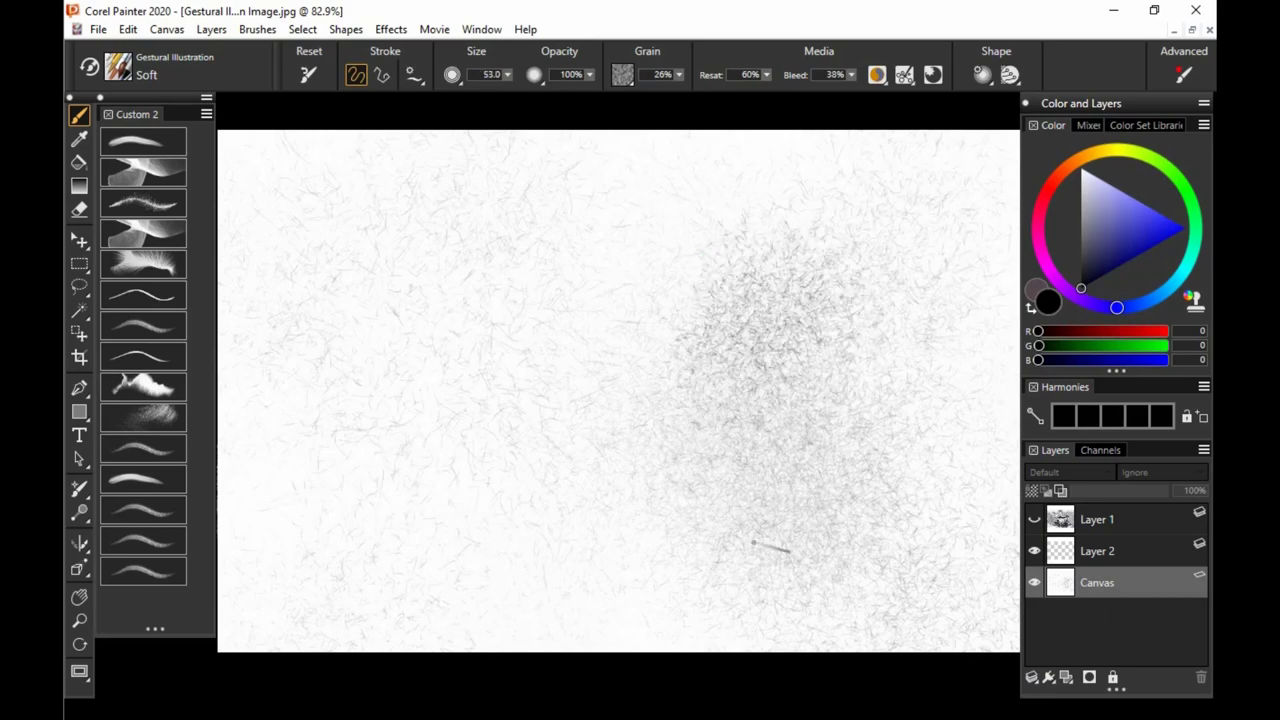
left_click(1124, 234)
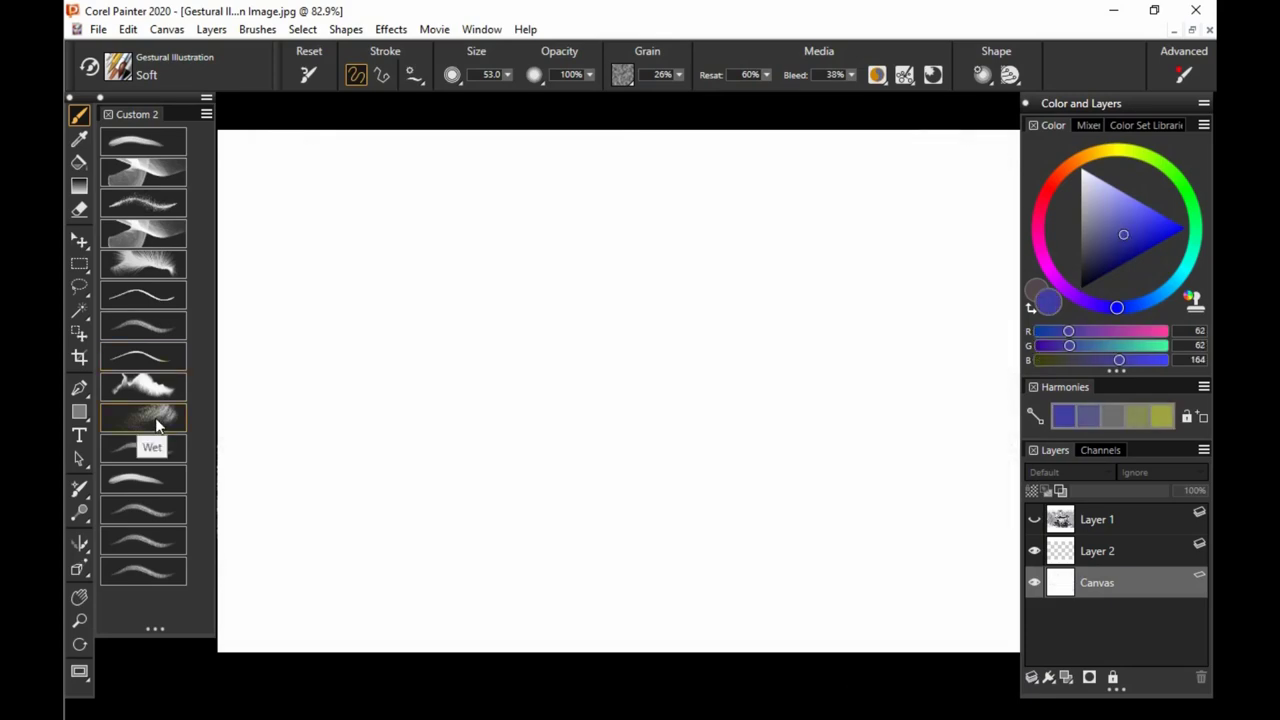
mouse_move(160, 410)
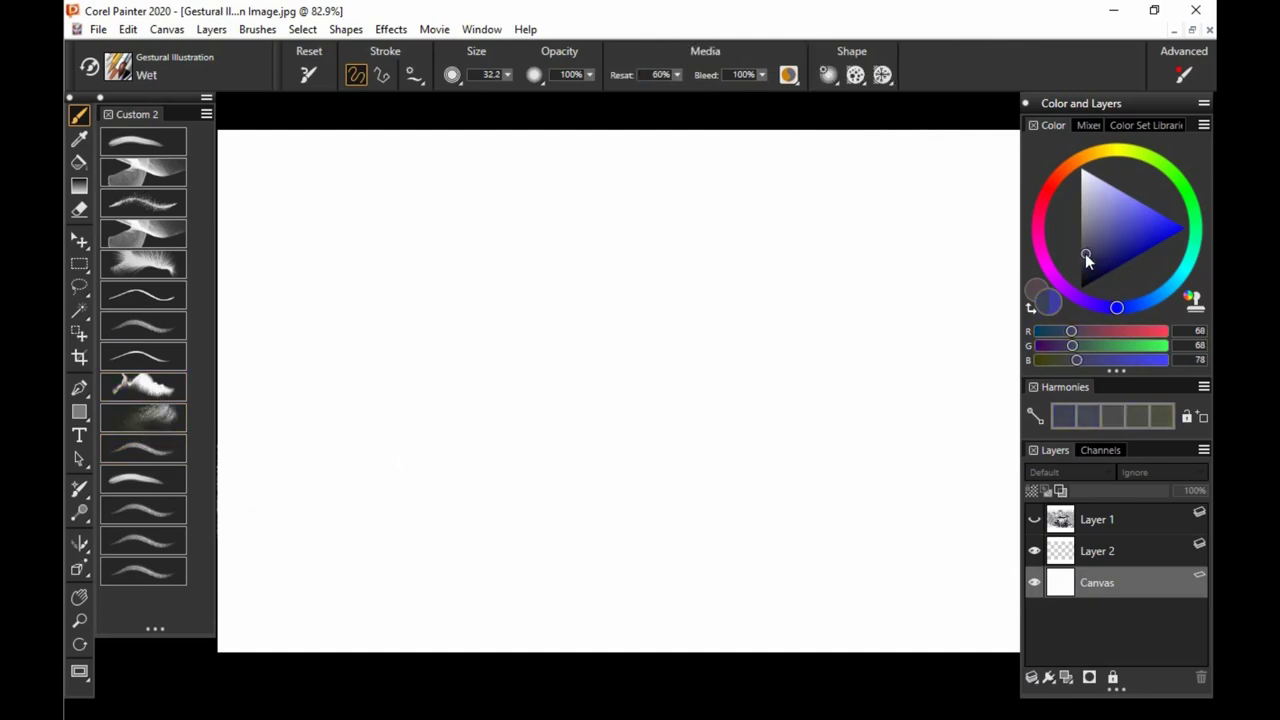
Paint a few wet curving strokes in dark blue-grey with the Wet brush
left_click(1088, 258)
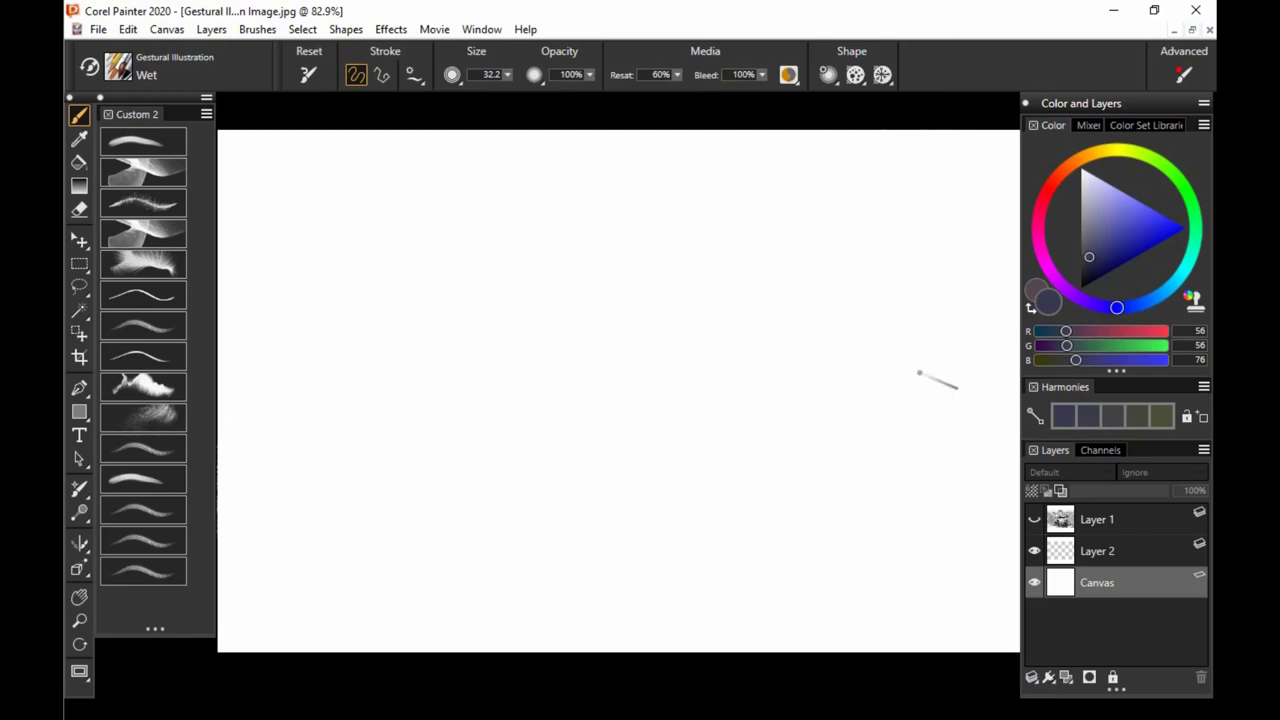
mouse_move(878, 378)
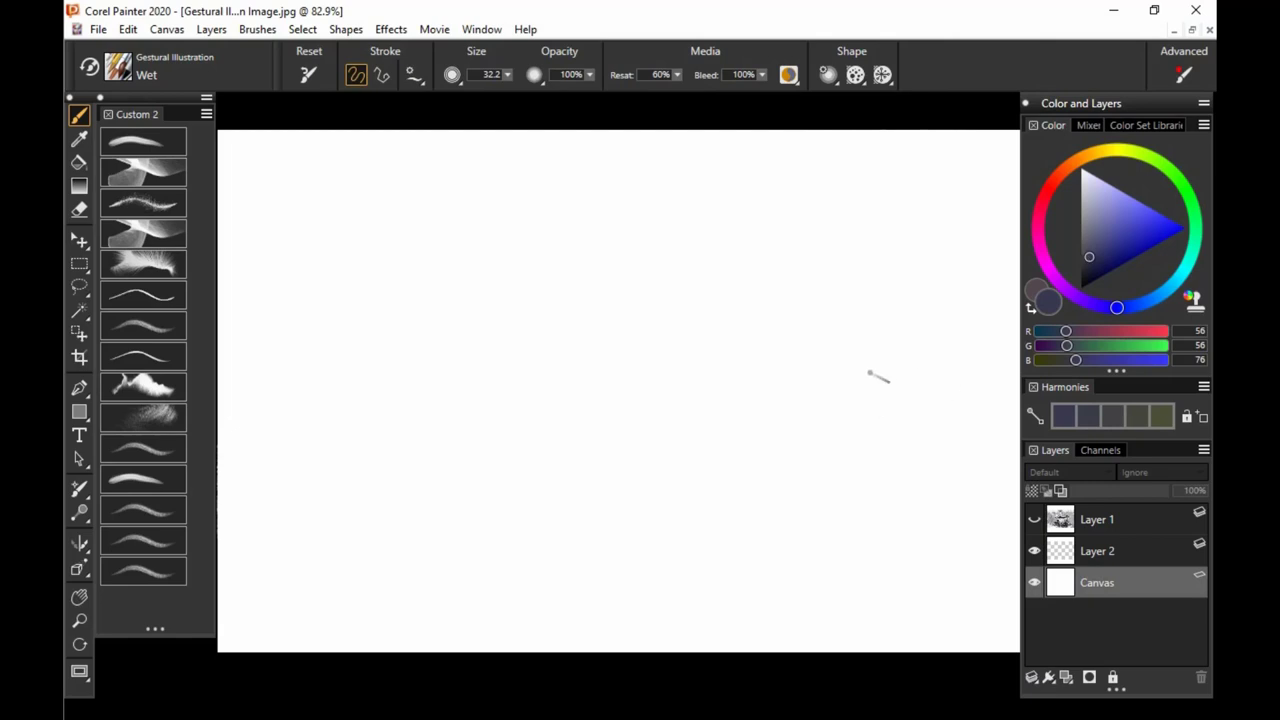
mouse_move(1044, 304)
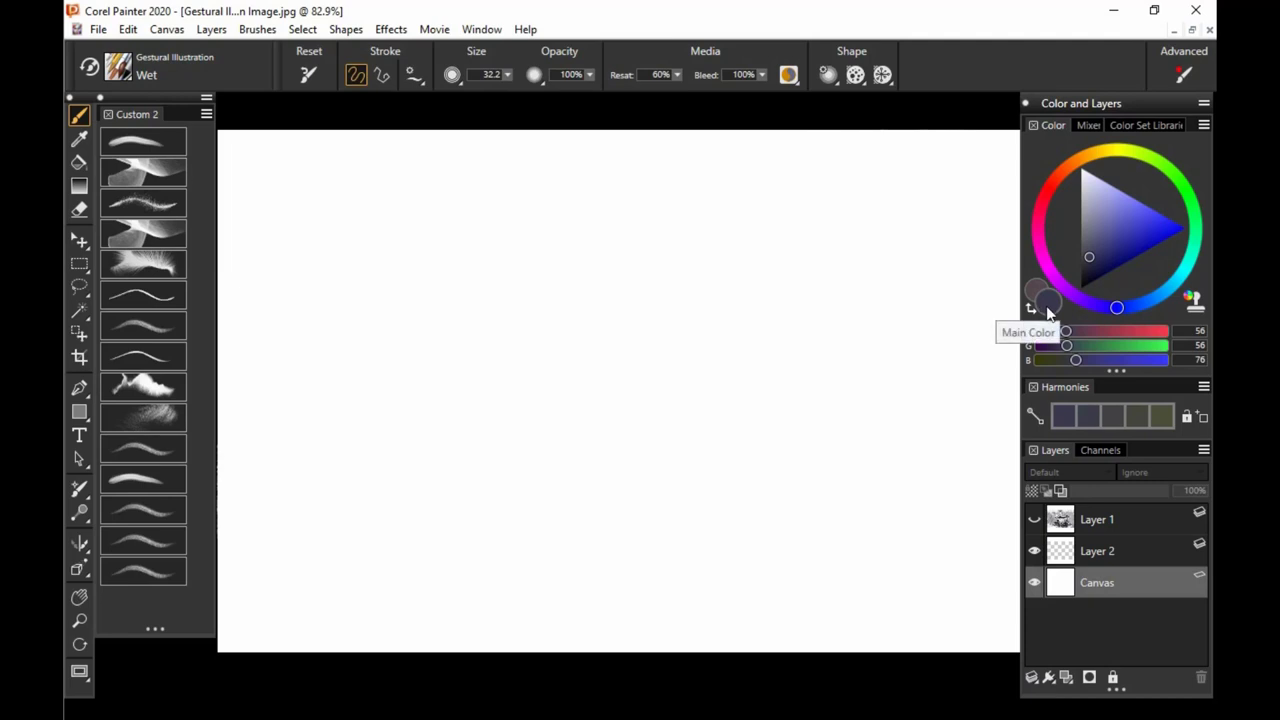
mouse_move(1090, 262)
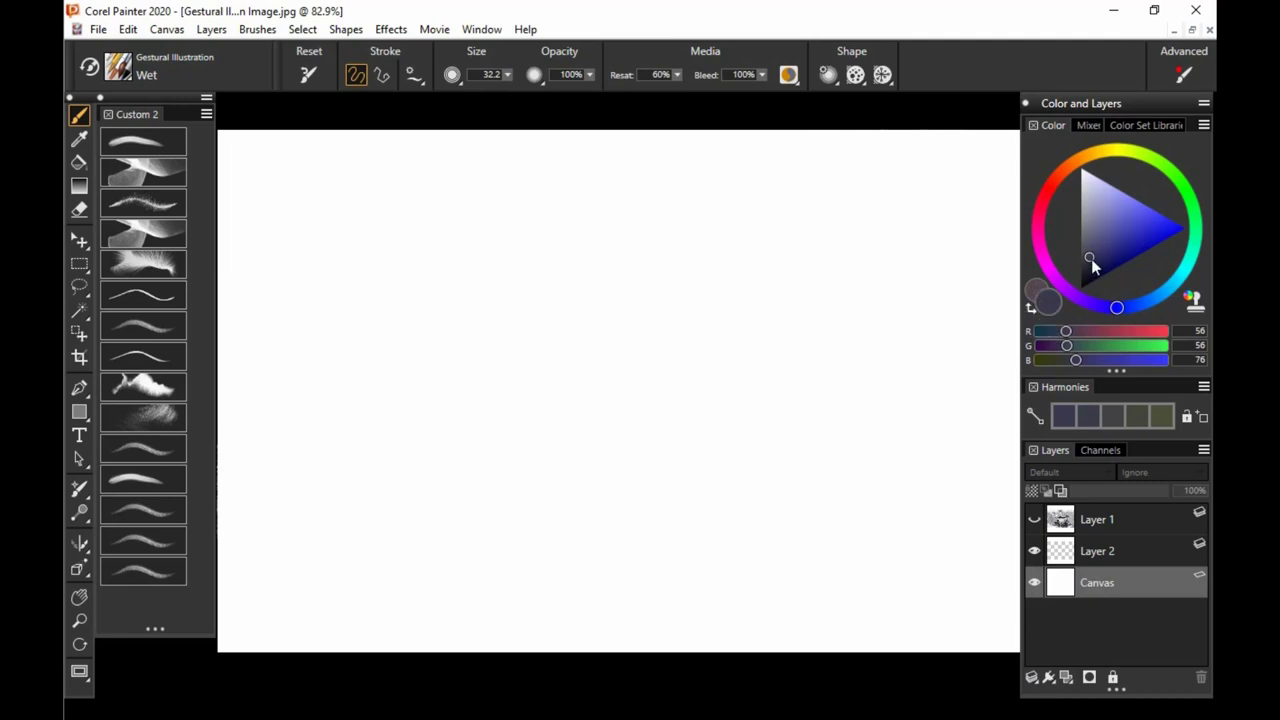
left_click(1100, 268)
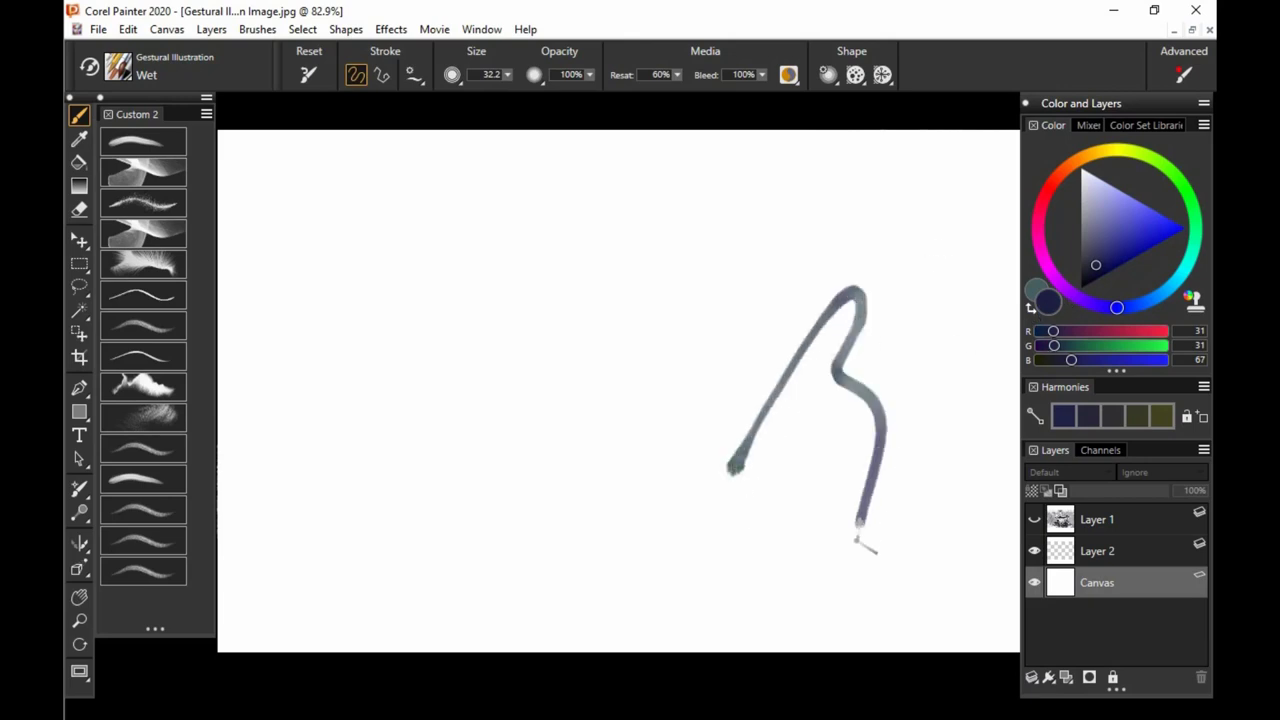
left_click_drag(850, 430, 704, 590)
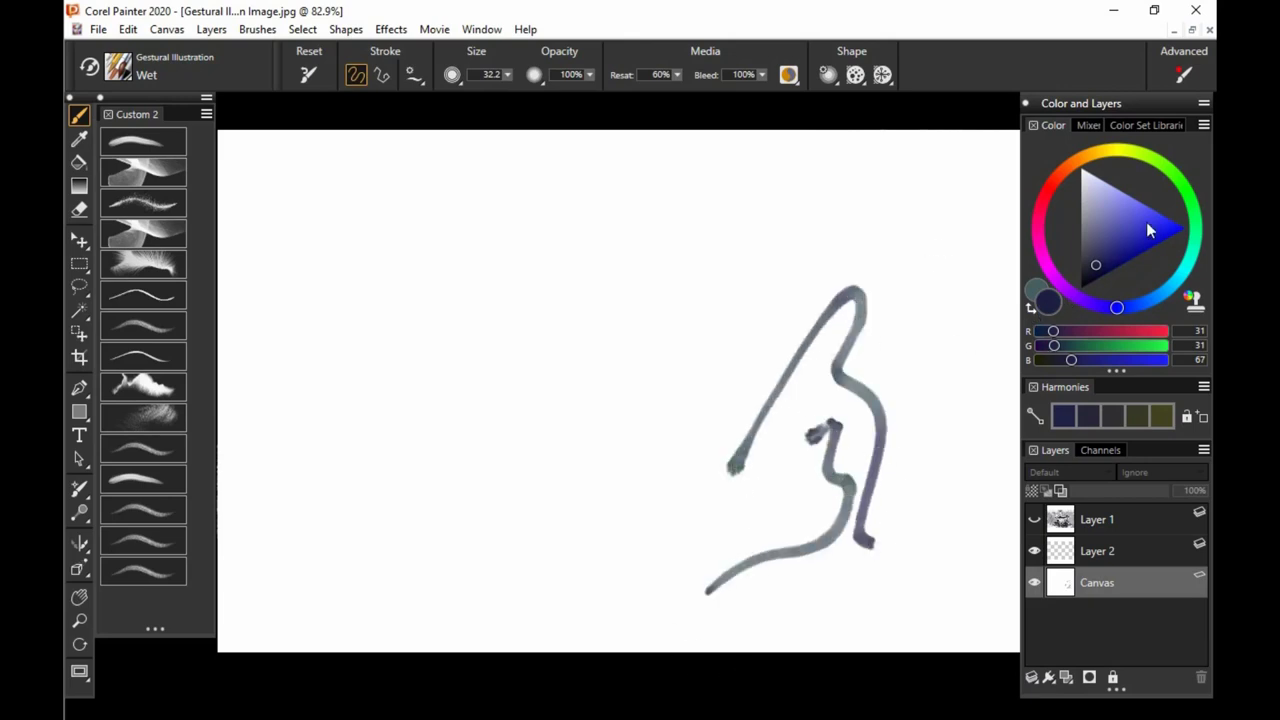
left_click_drag(824, 216, 536, 496)
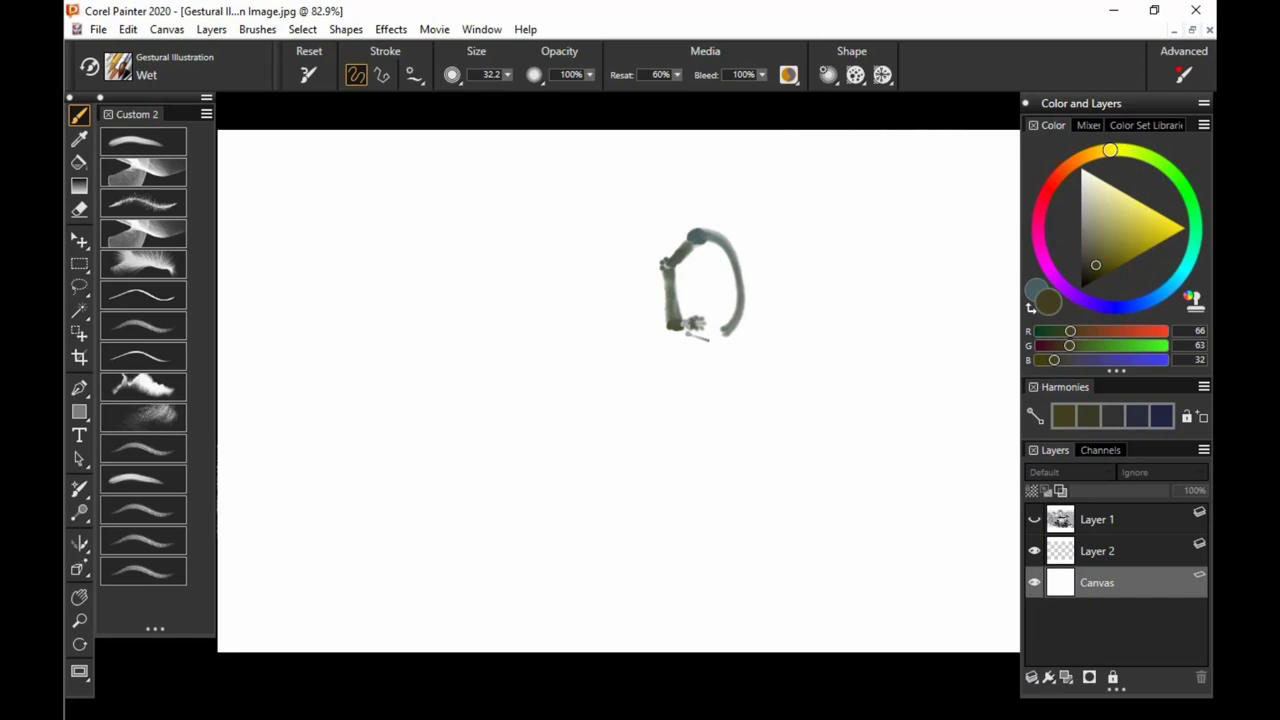
Paint a dark olive loop and a thin-lined standing figure beside it
left_click_drag(552, 276, 552, 390)
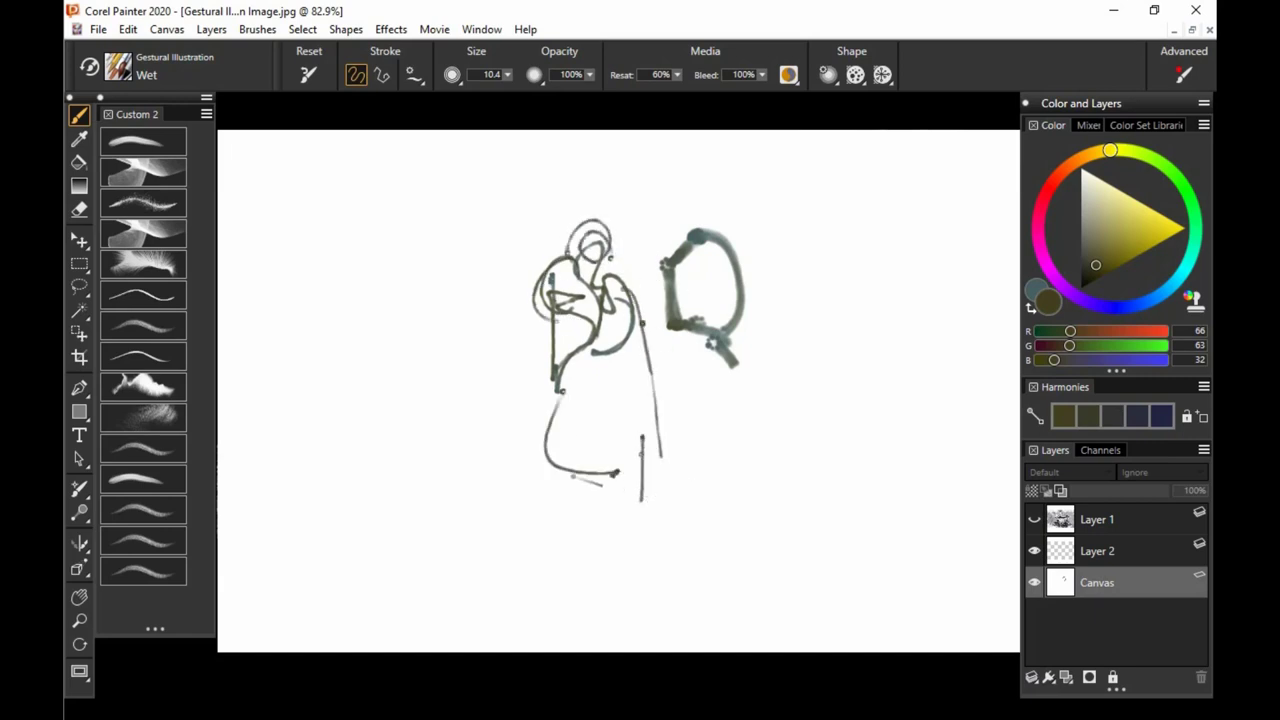
left_click_drag(600, 480, 636, 544)
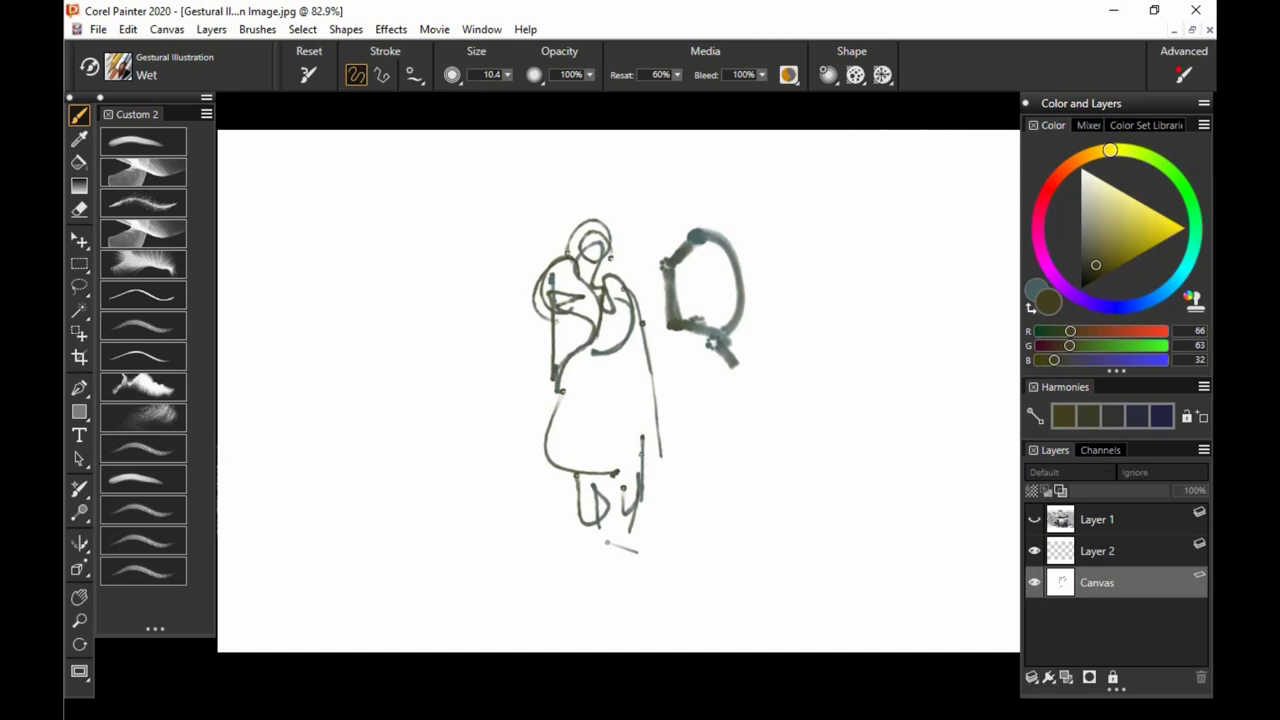
left_click(142, 510)
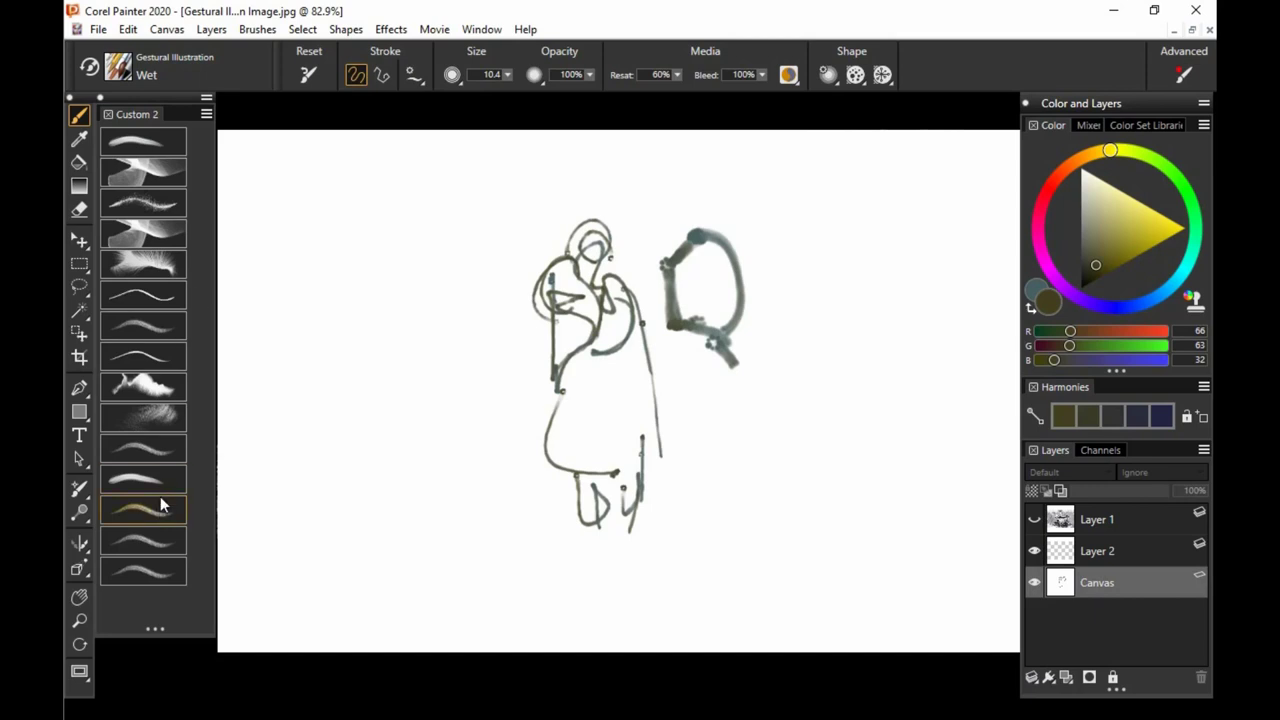
mouse_move(158, 418)
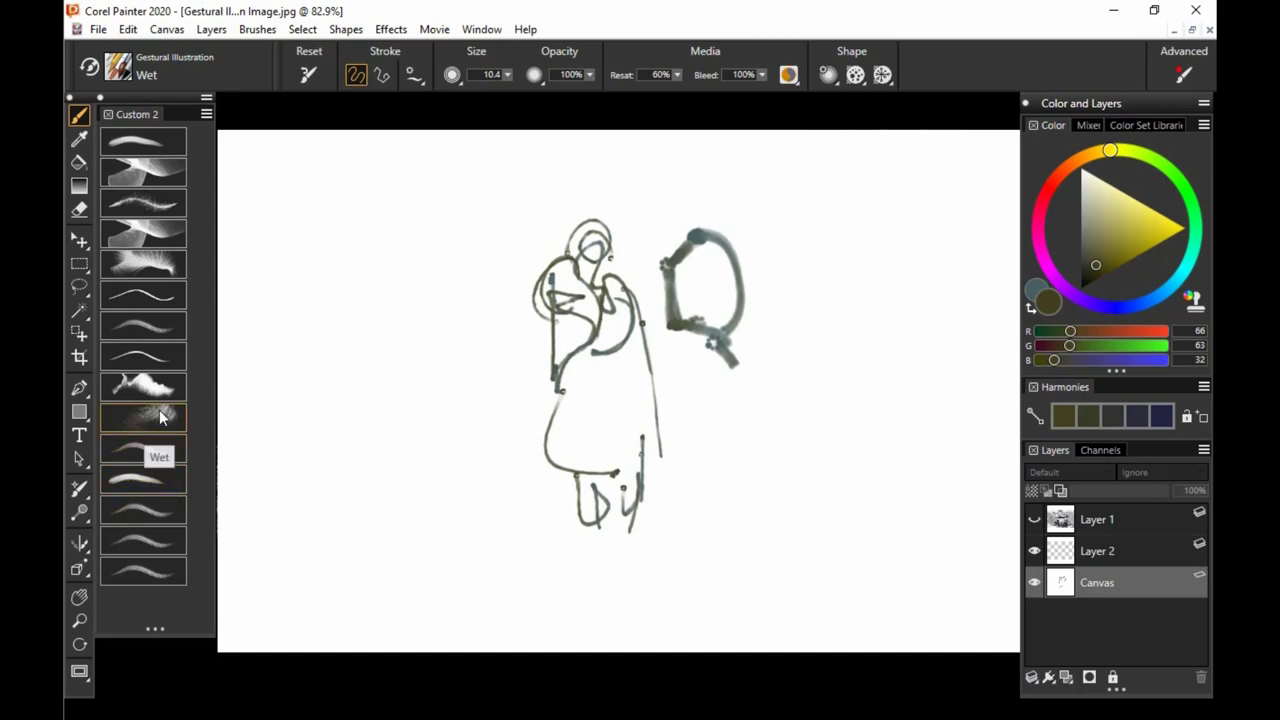
Choose the Adjust gestural brush variant for the coffee-cup sketch
left_click(144, 418)
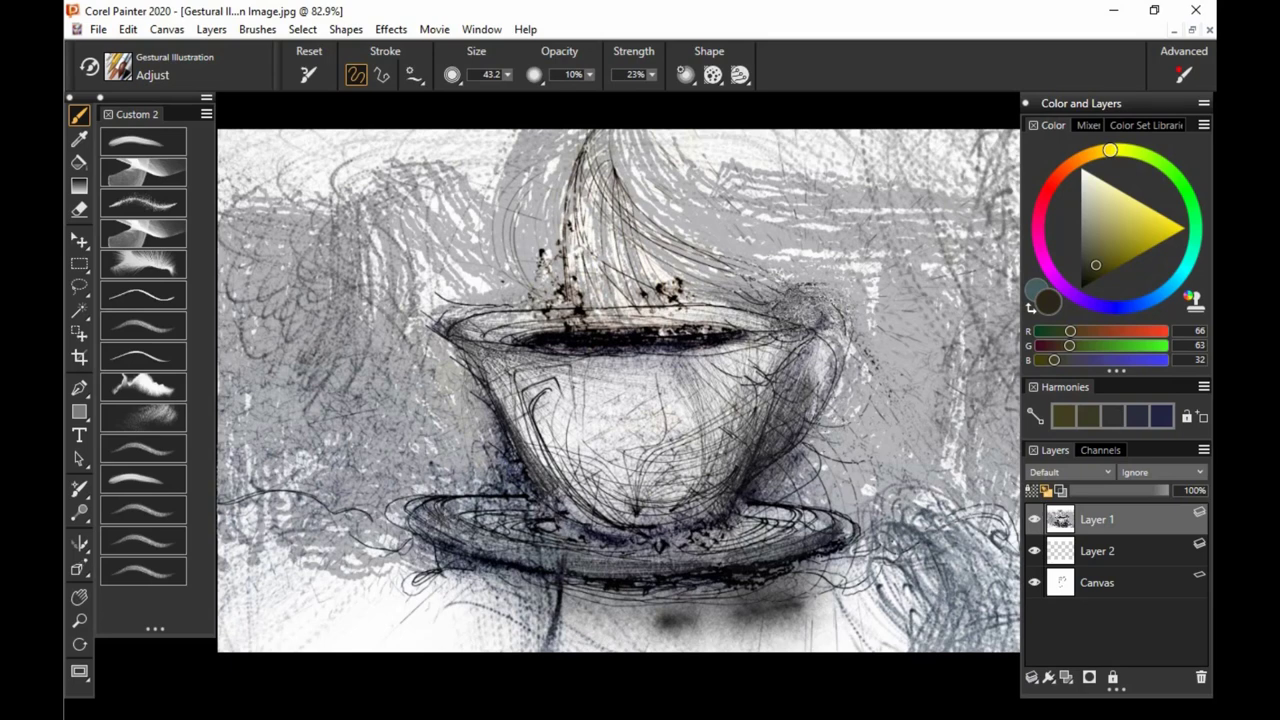
mouse_move(1078, 462)
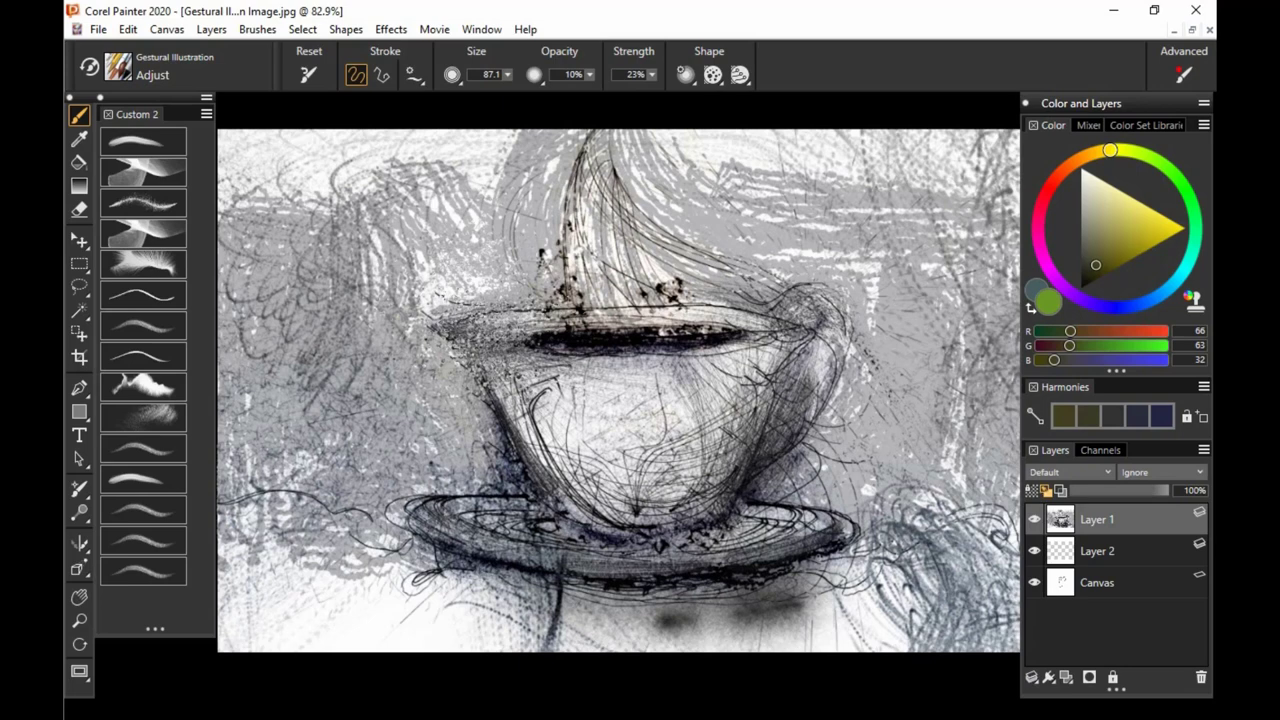
Try the Gentle brush's wavy strokes, clear them, and load the Spray variant
left_click(142, 448)
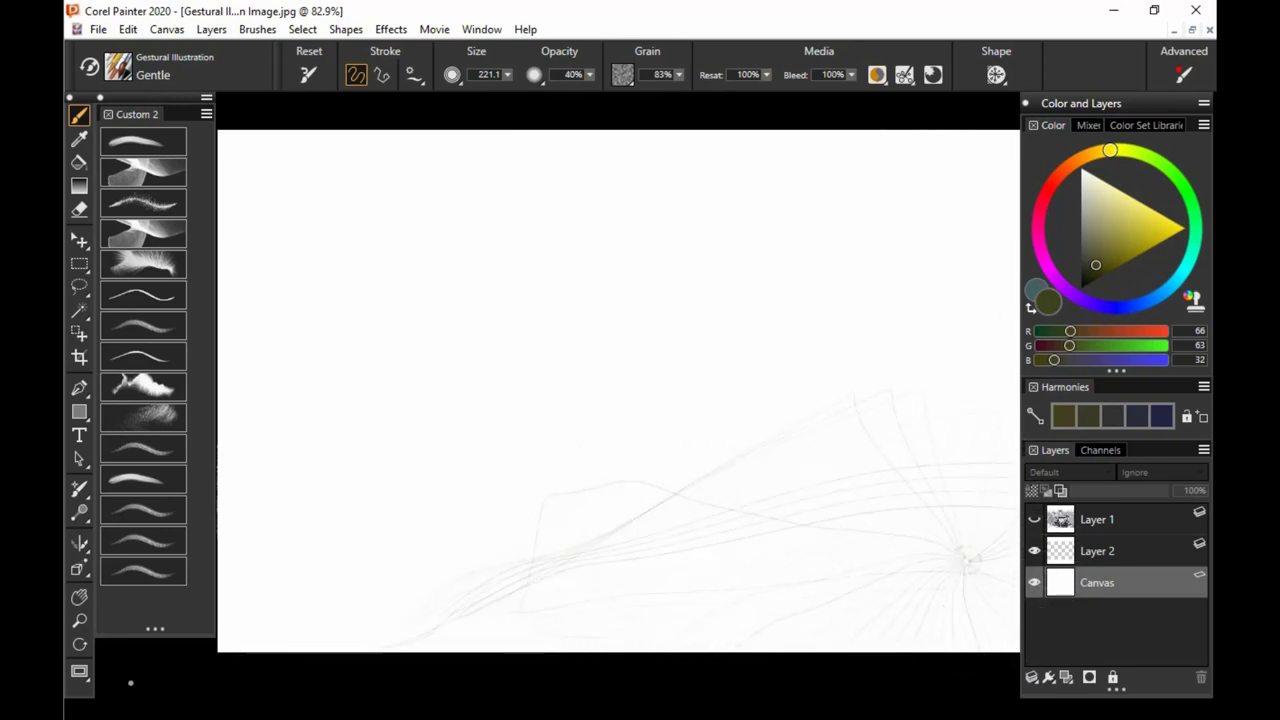
left_click(680, 74)
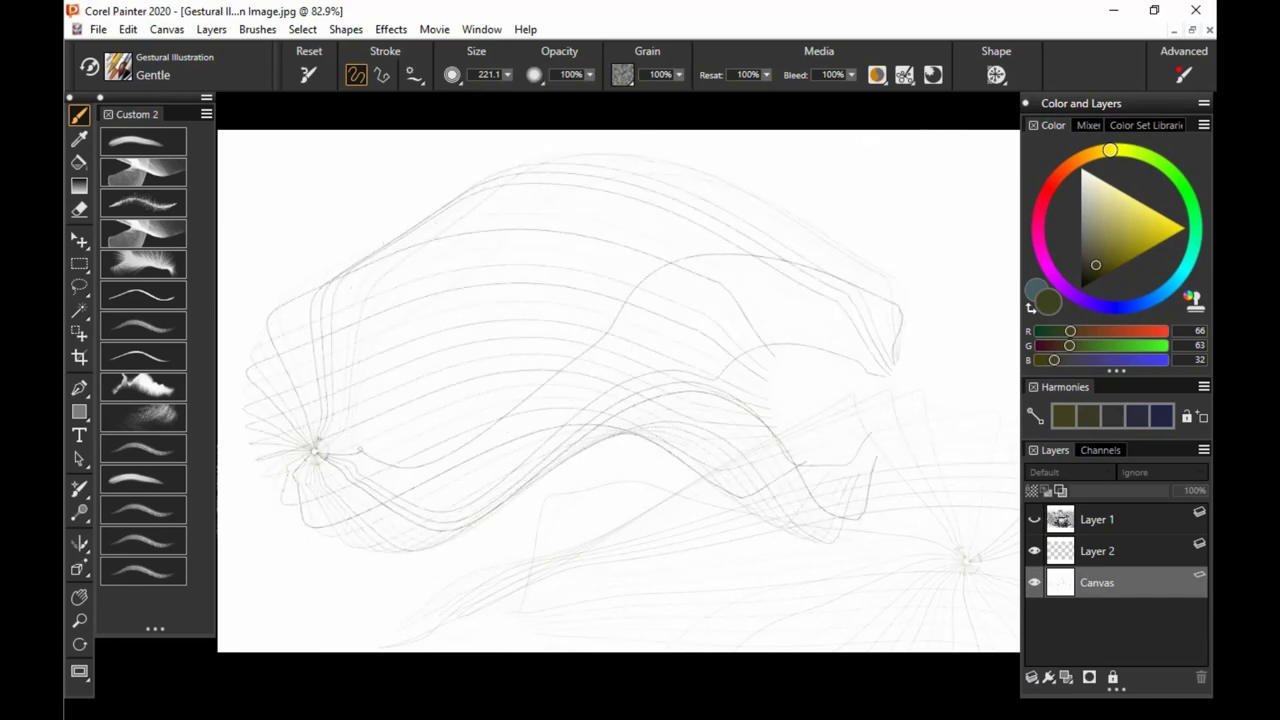
left_click(80, 620)
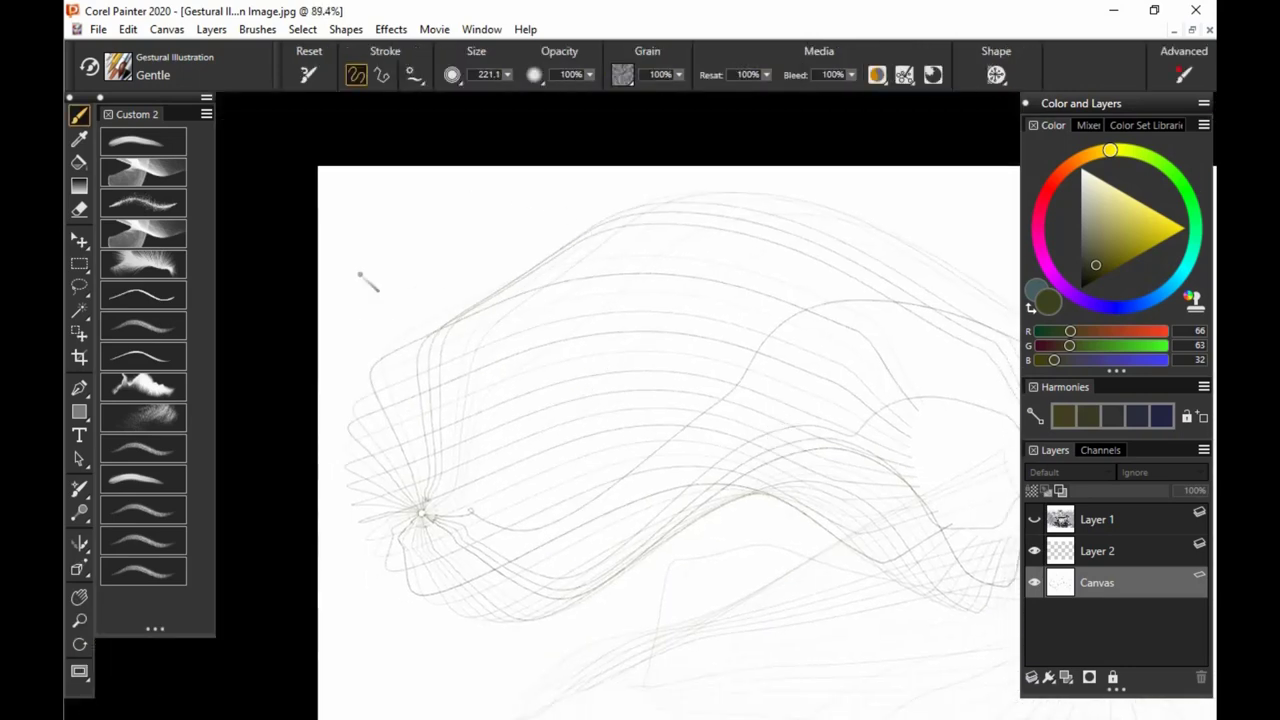
left_click(144, 512)
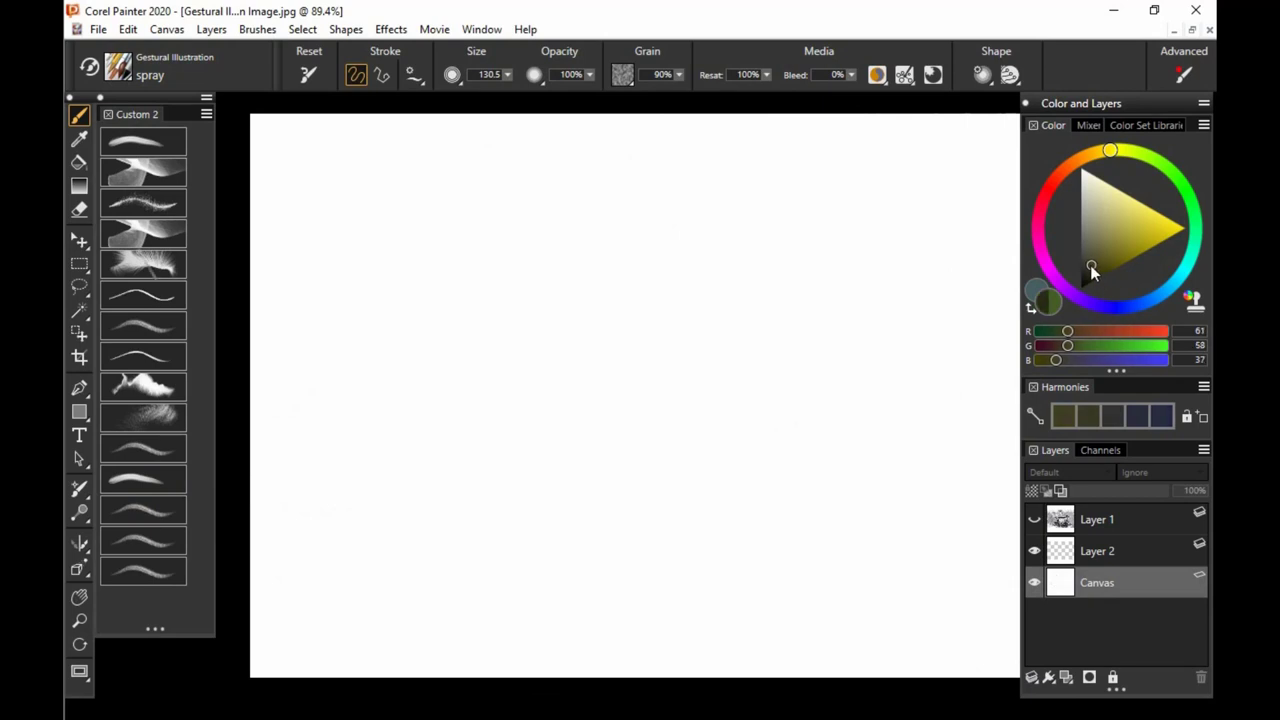
Bring back the coffee-cup sketch and spray dark greenish tone around the saucer
left_click(1084, 264)
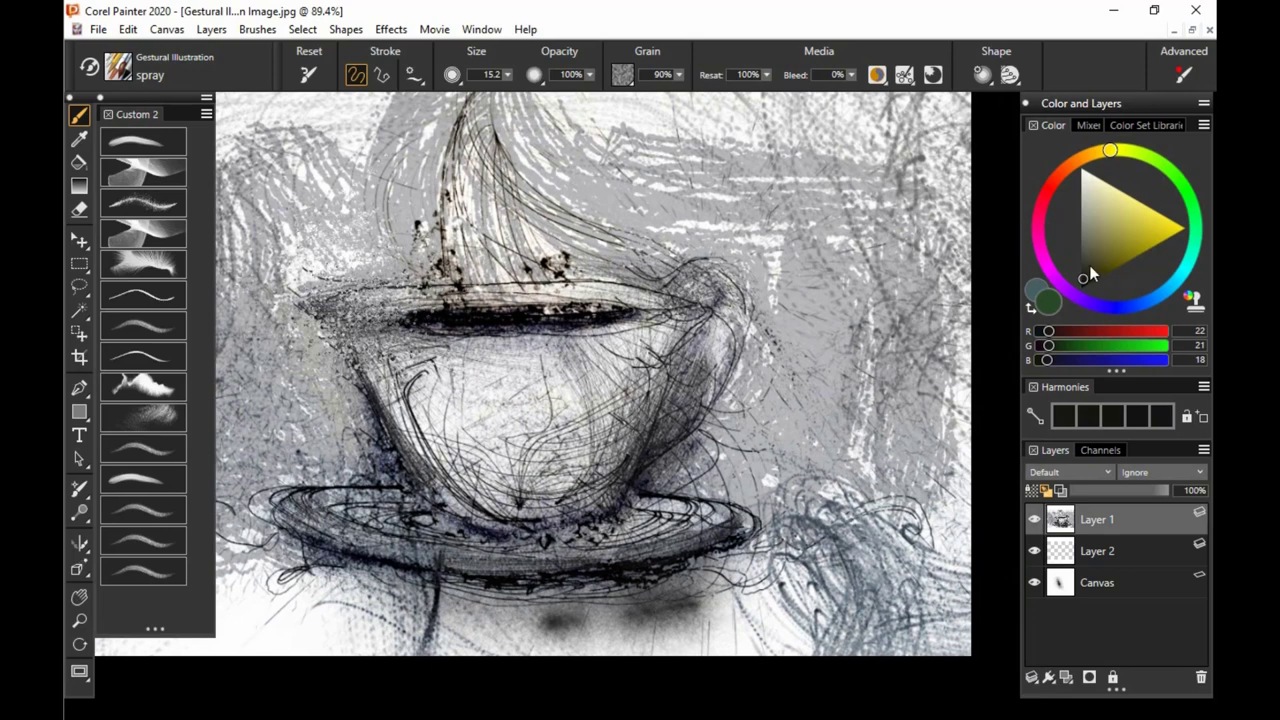
left_click(1086, 278)
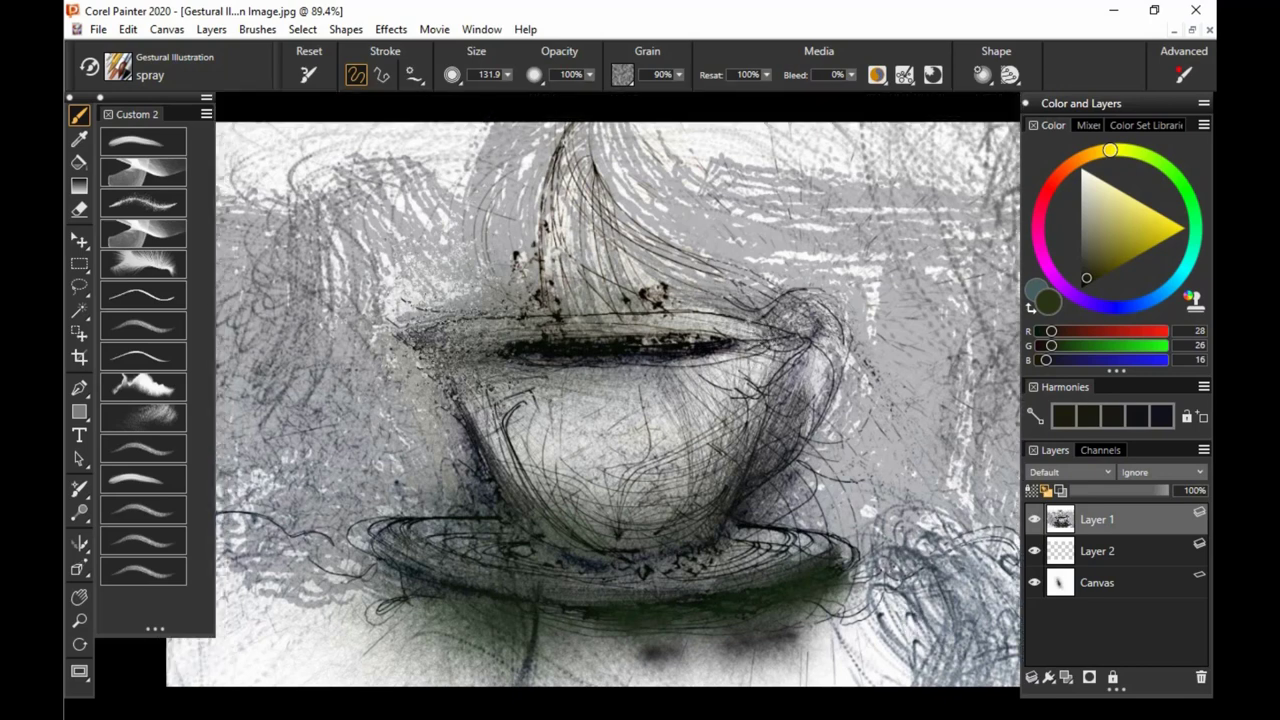
left_click(142, 540)
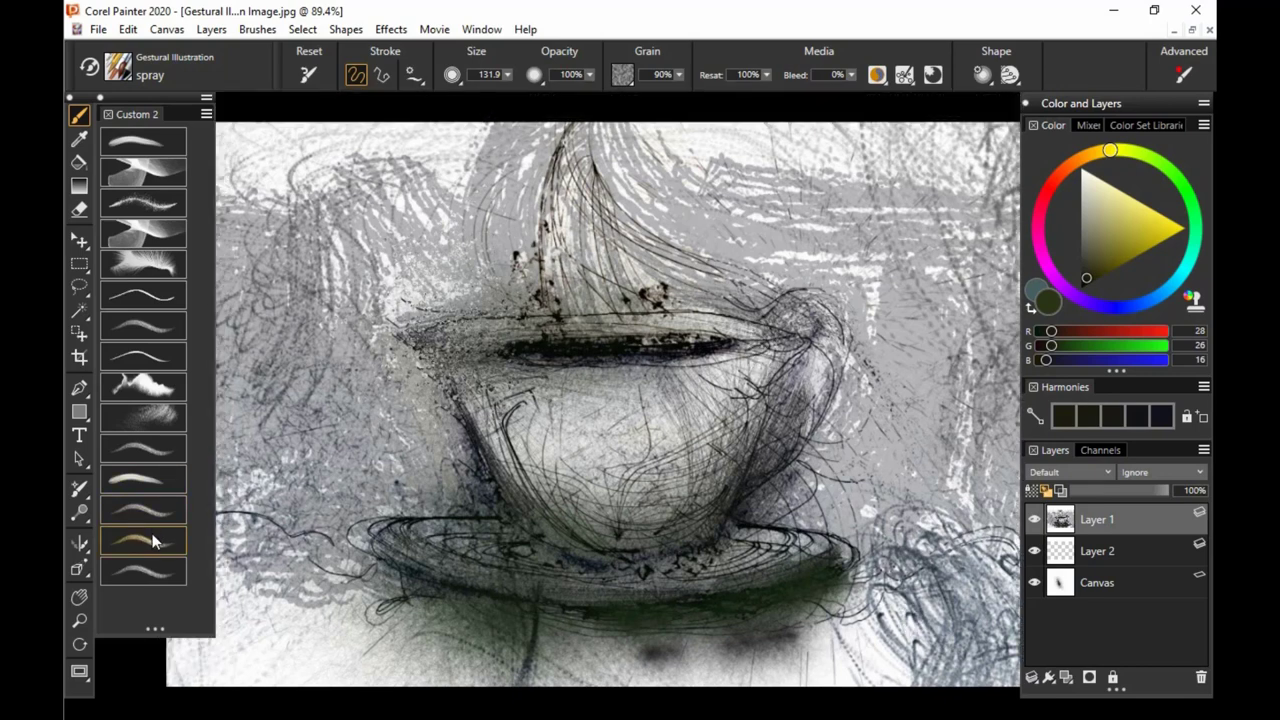
Choose the Surprise variant and hide the sketch for a blank canvas
left_click(144, 540)
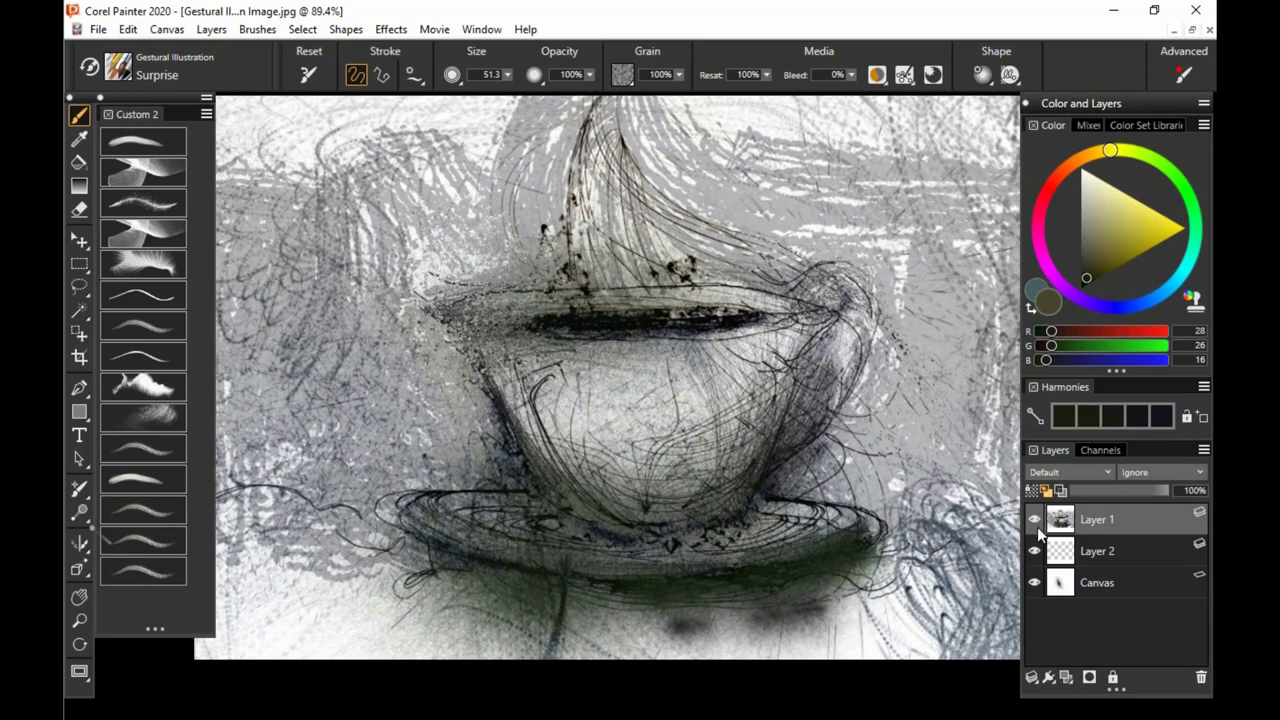
left_click(1036, 520)
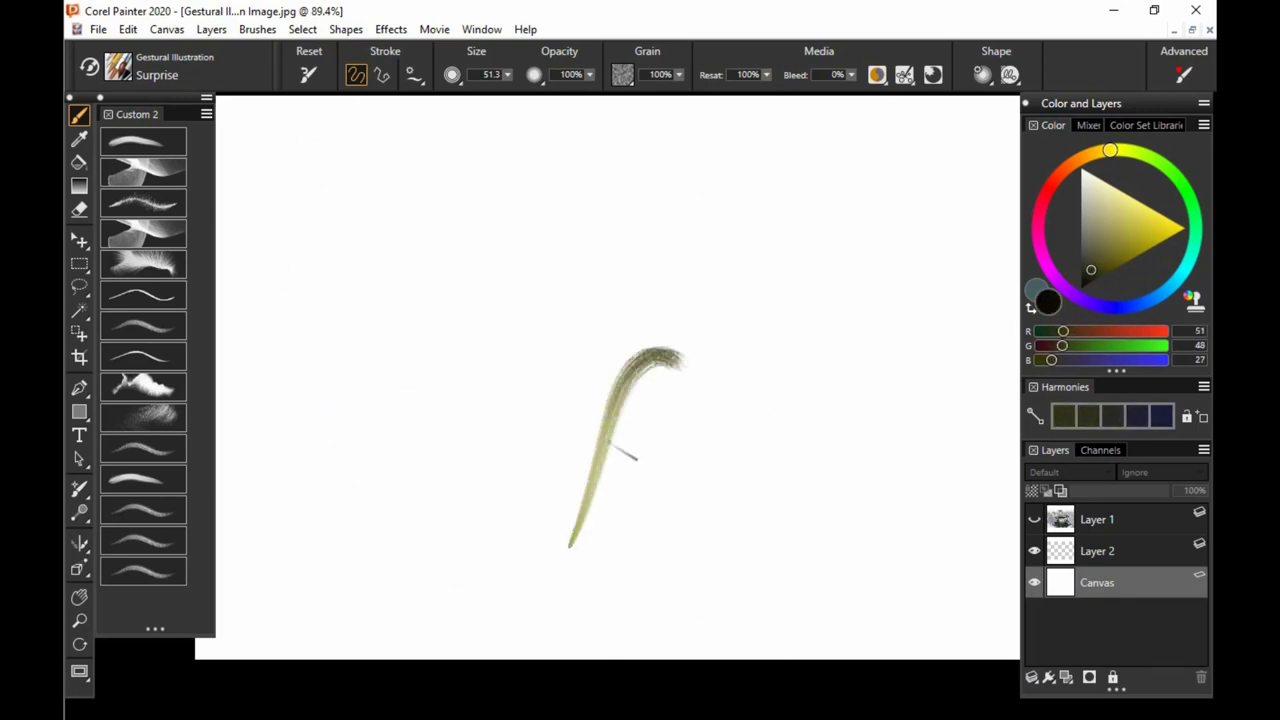
Draw long curving and looping two-toned olive-and-black Surprise strokes
left_click_drag(680, 360, 920, 410)
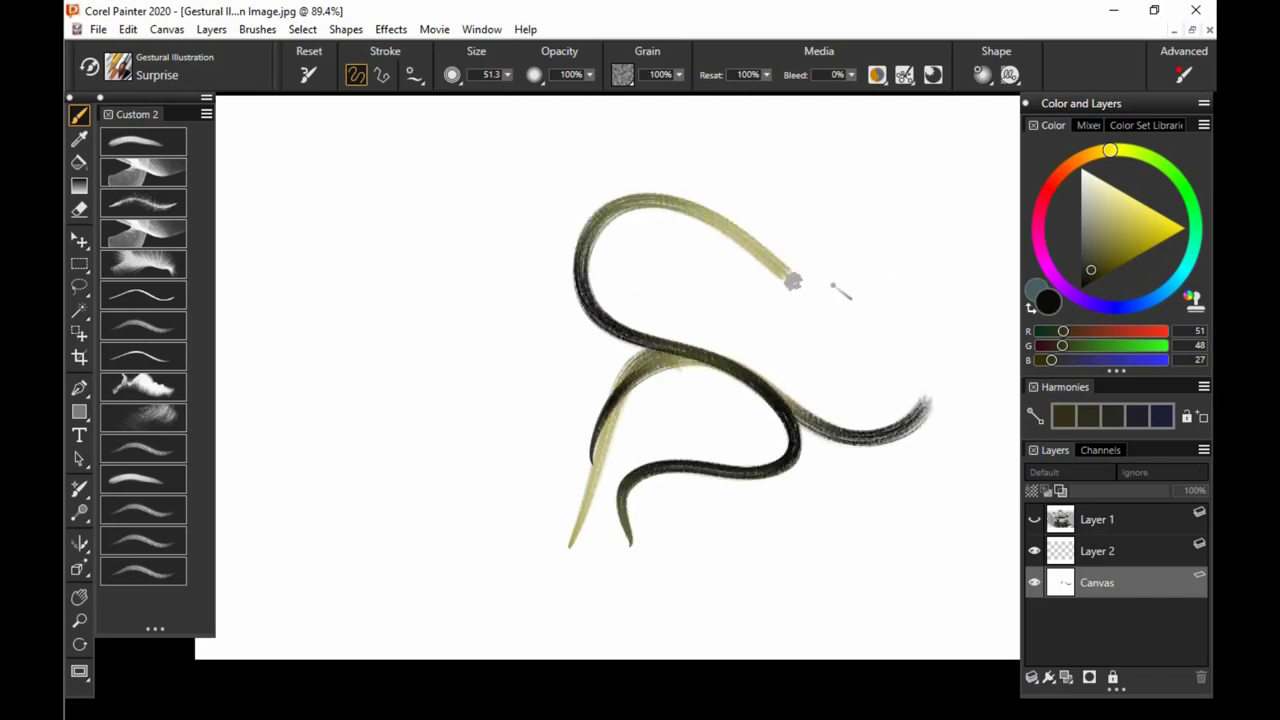
left_click_drag(790, 280, 564, 424)
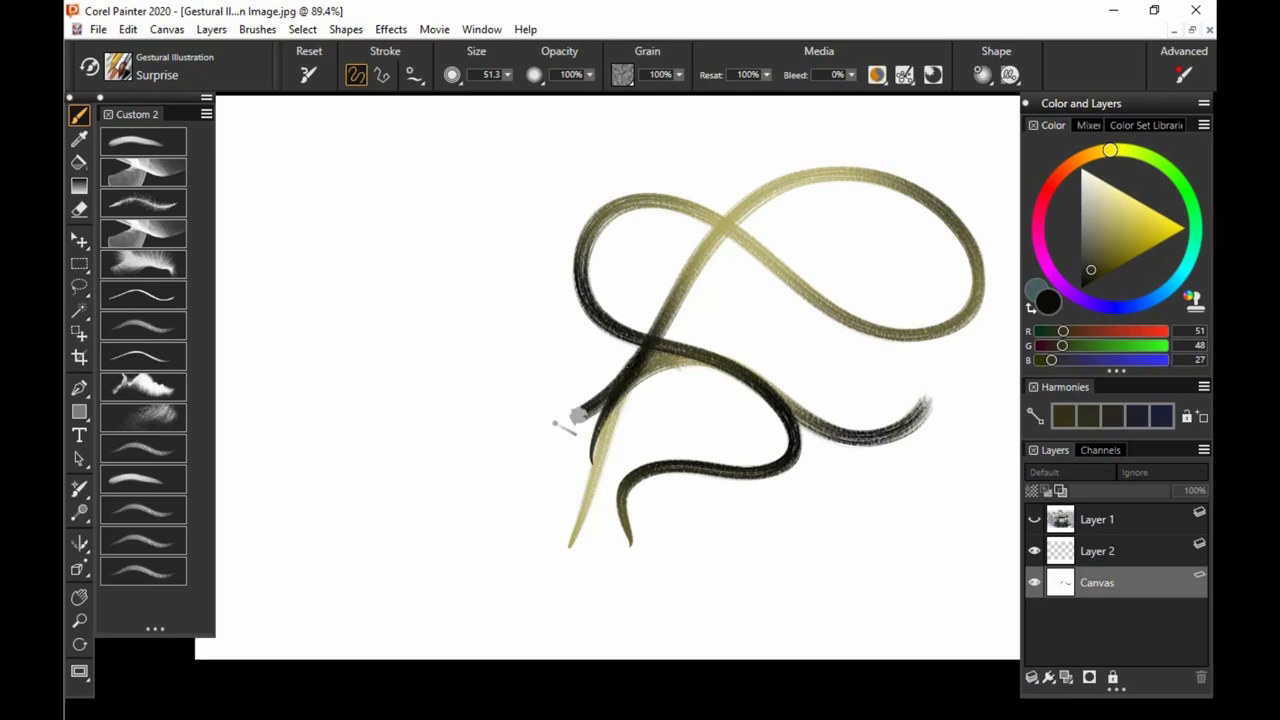
left_click_drag(580, 420, 450, 510)
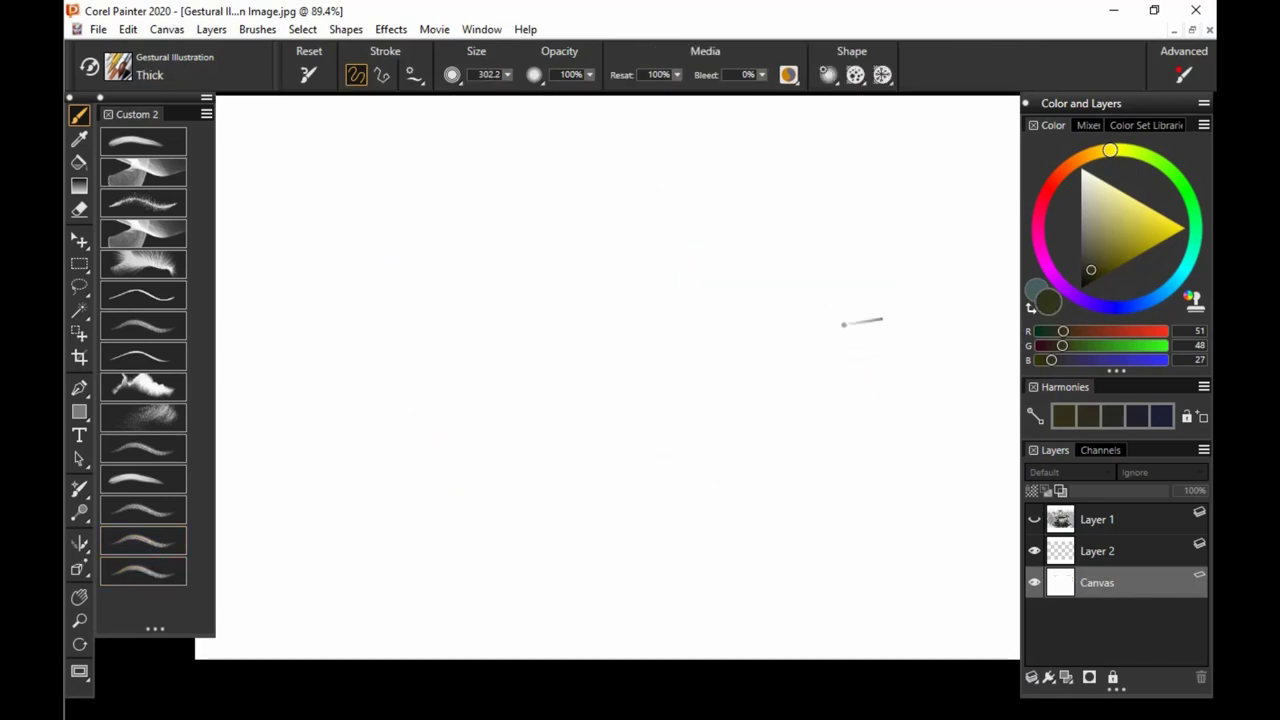
Test the Thick brush with a rough near-black mark on the canvas
left_click(790, 530)
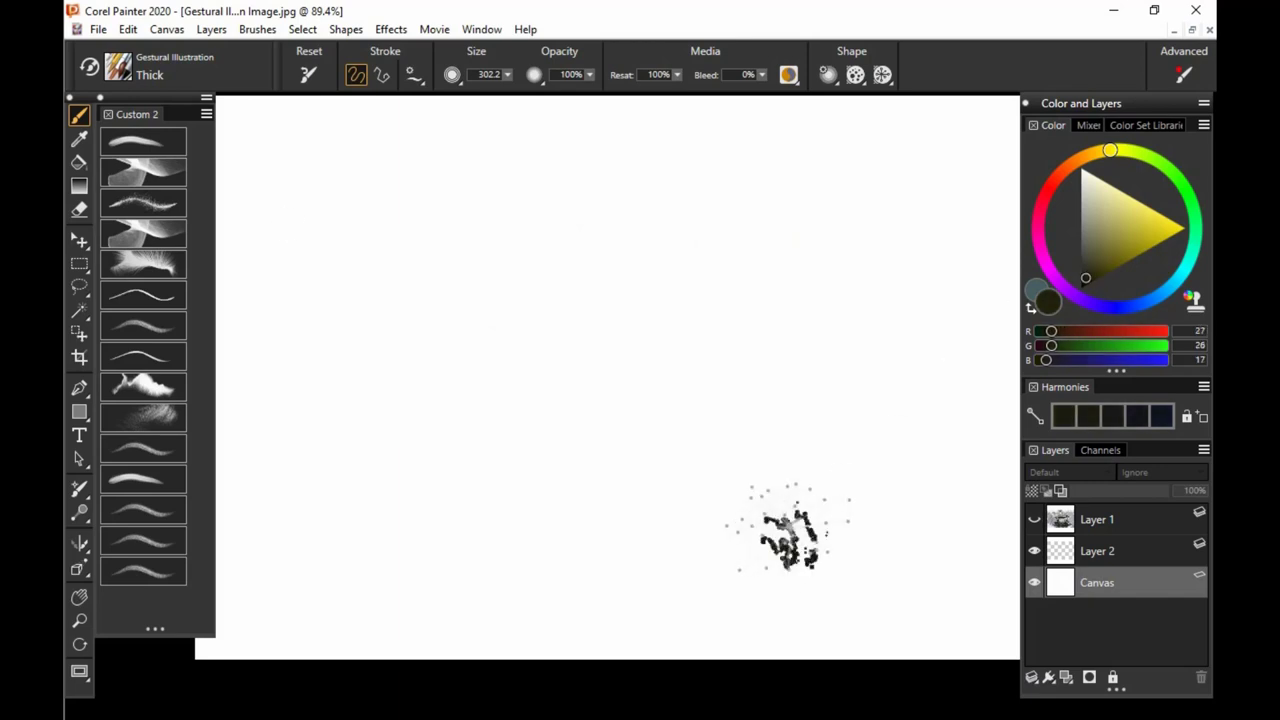
left_click_drag(290, 180, 820, 560)
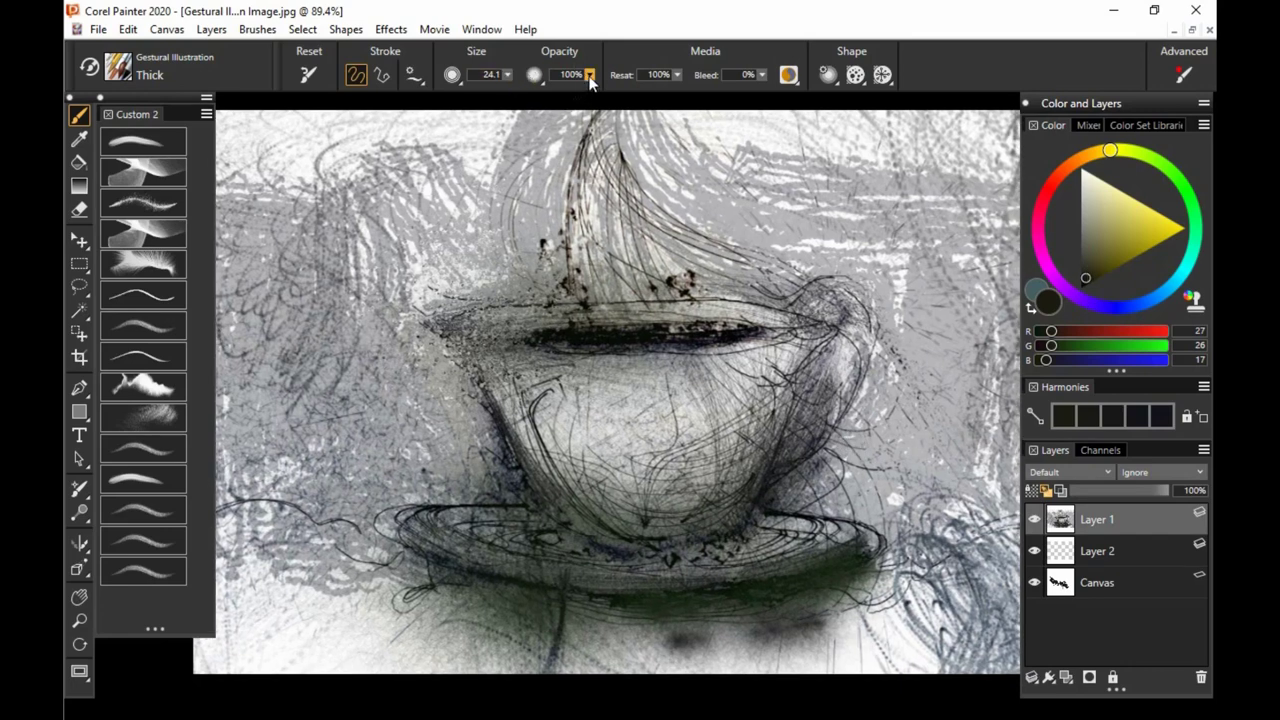
At 40% opacity, darken Thick-brush strokes along the cup's left side
left_click_drag(600, 76, 570, 76)
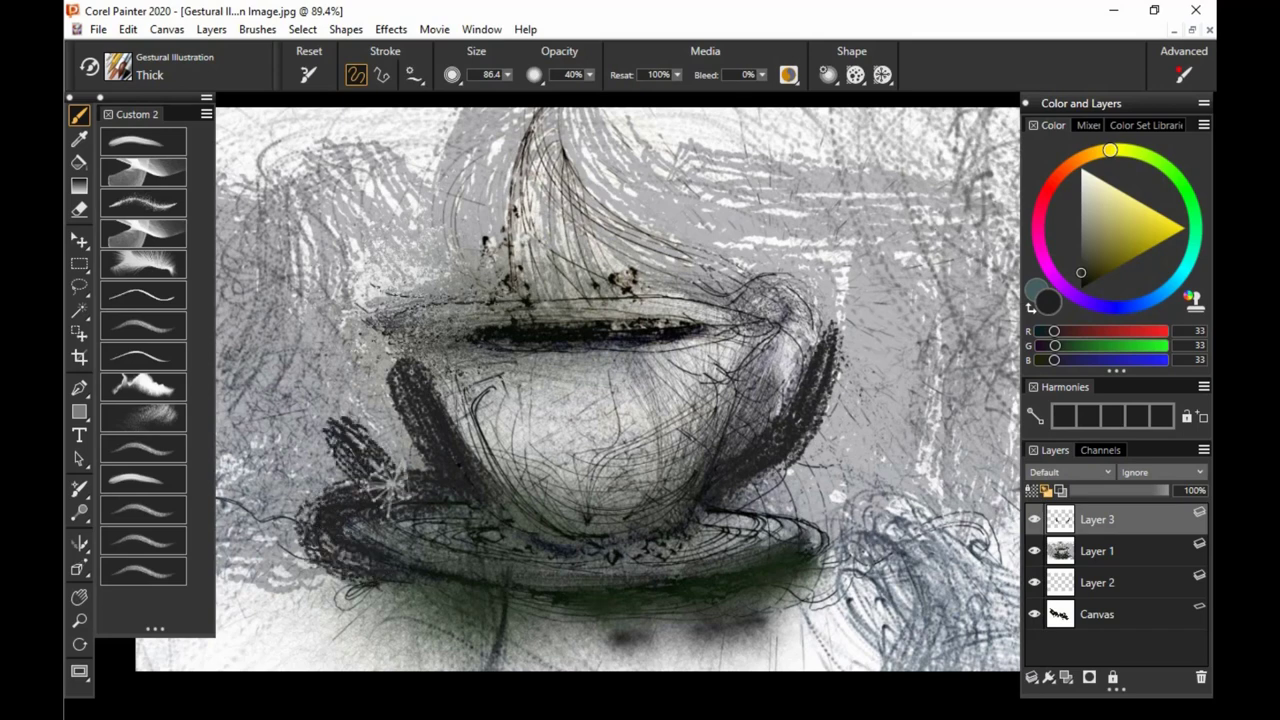
left_click_drag(400, 300, 384, 490)
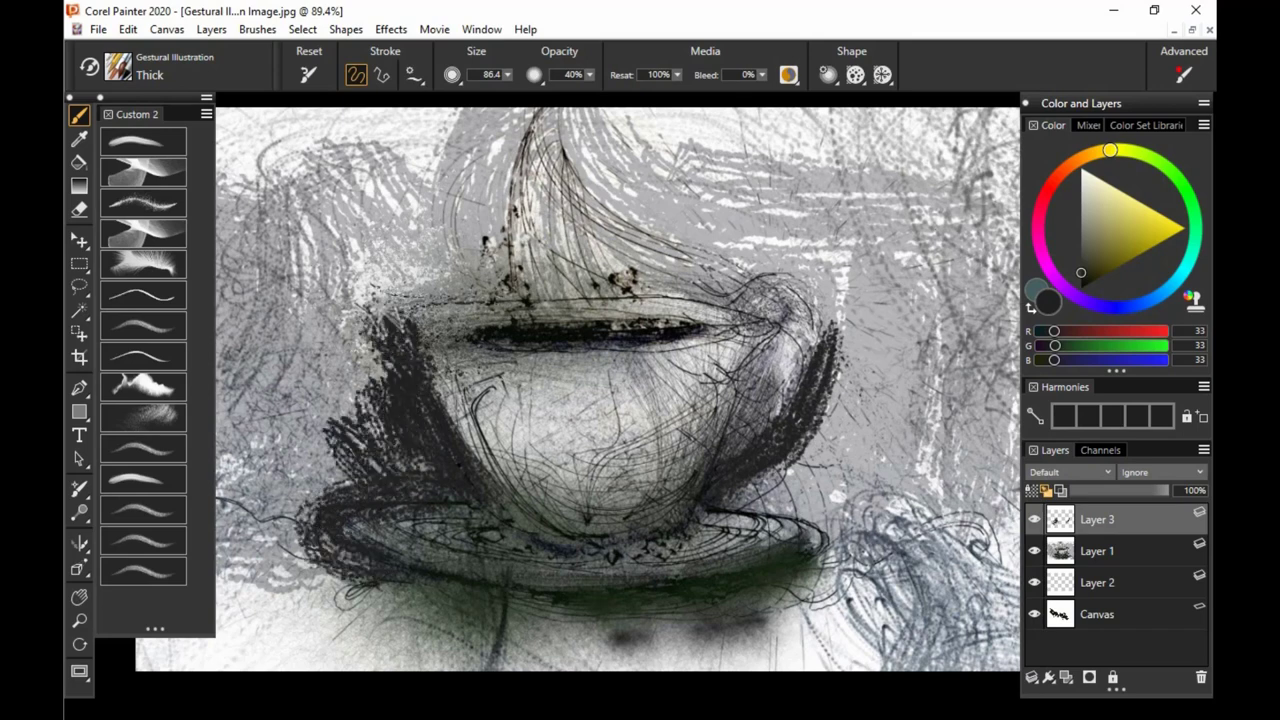